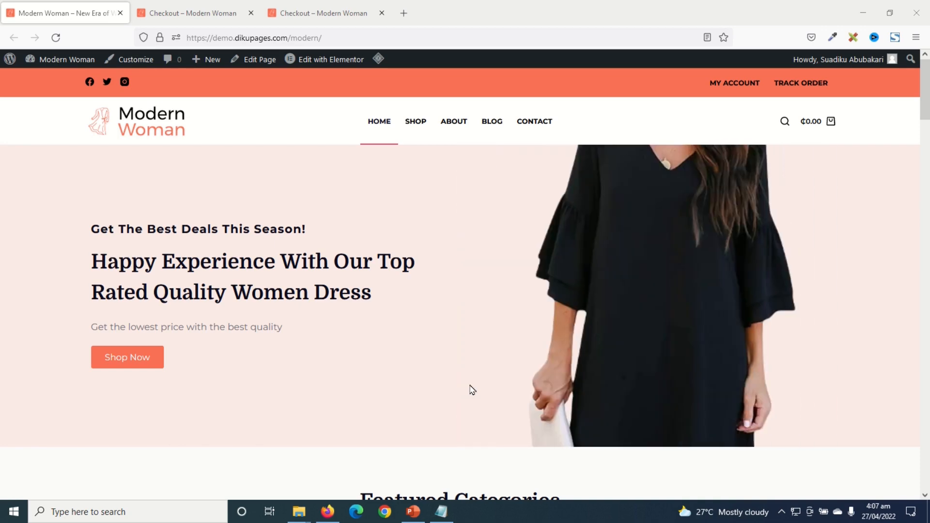
- Scroll through the checkout page in the first Checkout tab
left_click(191, 13)
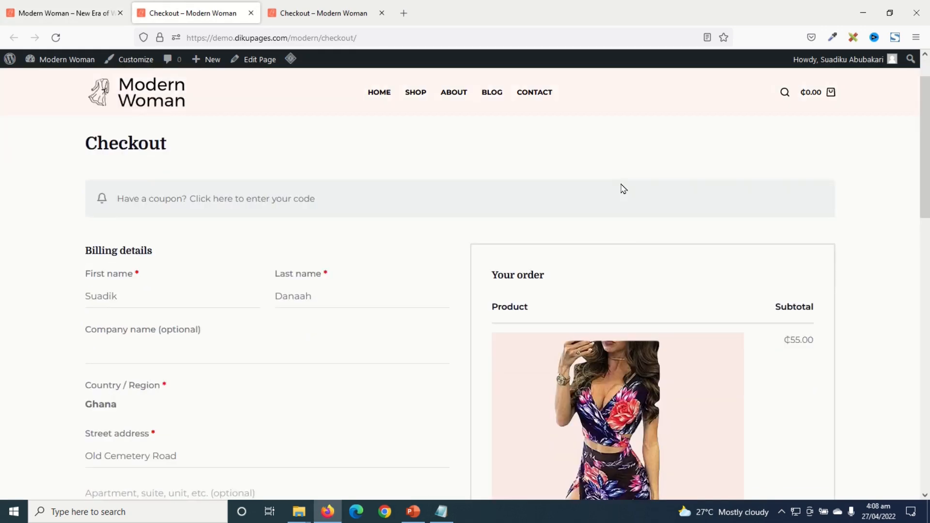
scroll("down", 3)
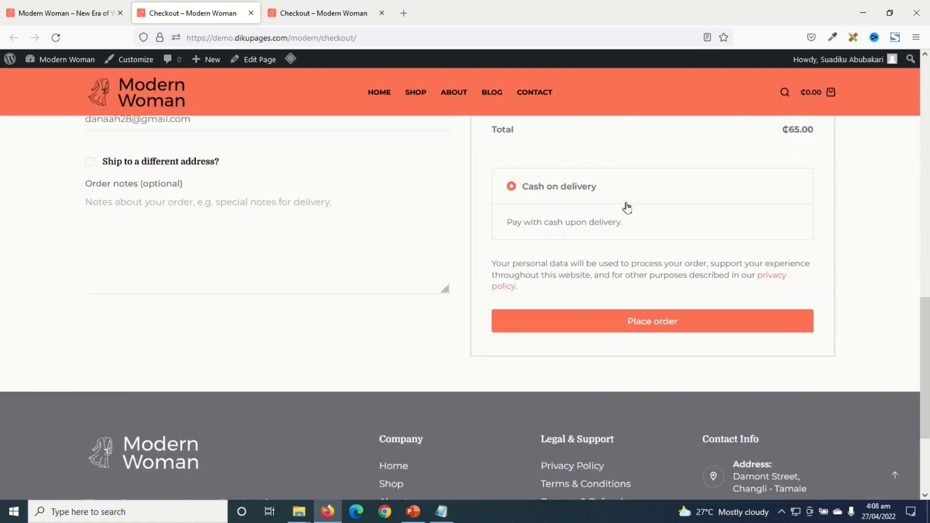
scroll("up", 3)
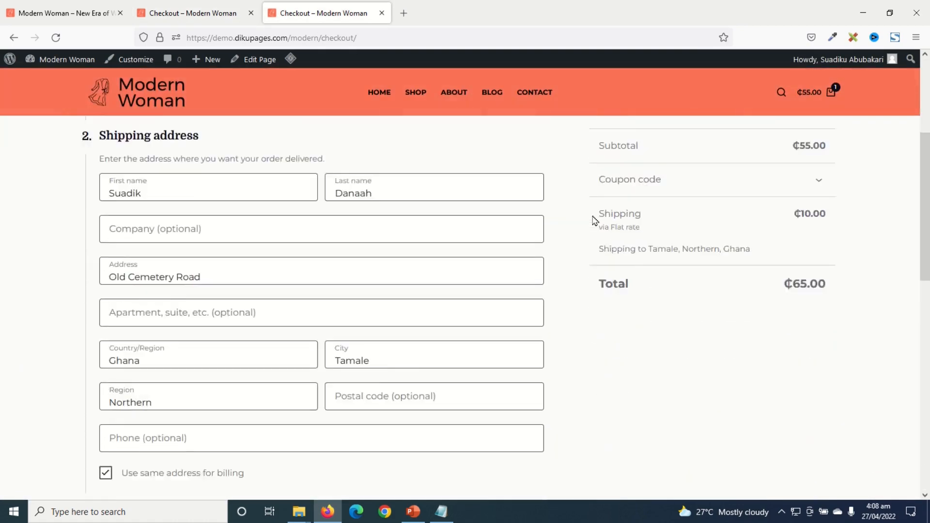
scroll("down", 3)
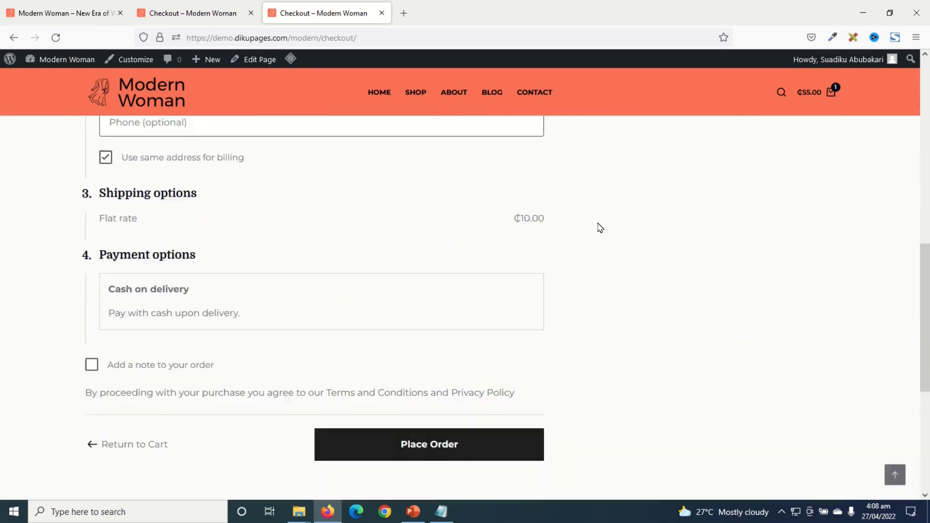
- Return to the classic Checkout tab and review its address, flat-rate shipping and ₵65 total
left_click(190, 13)
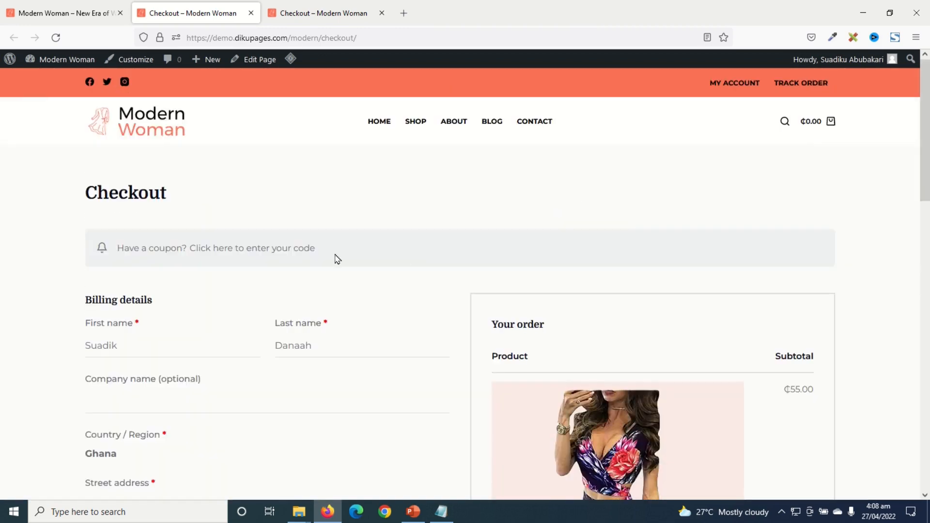
scroll("down", 3)
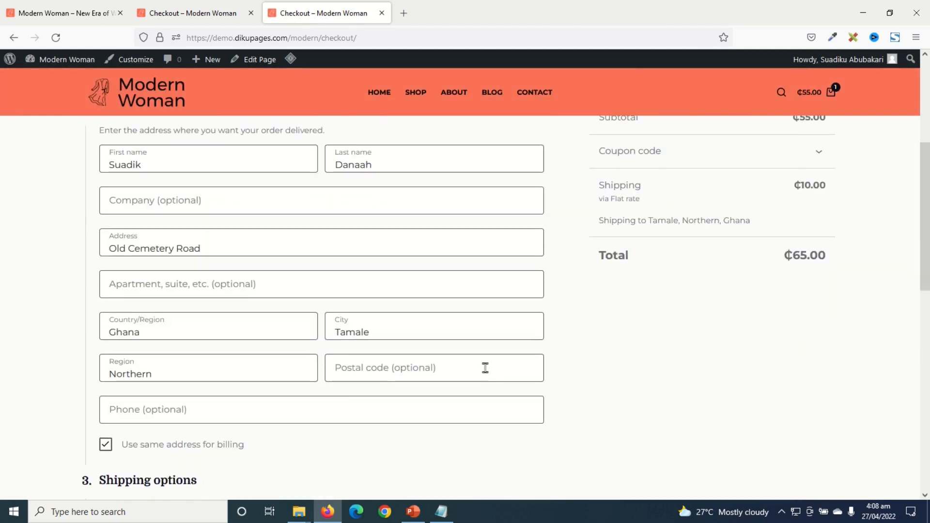
scroll("down", 3)
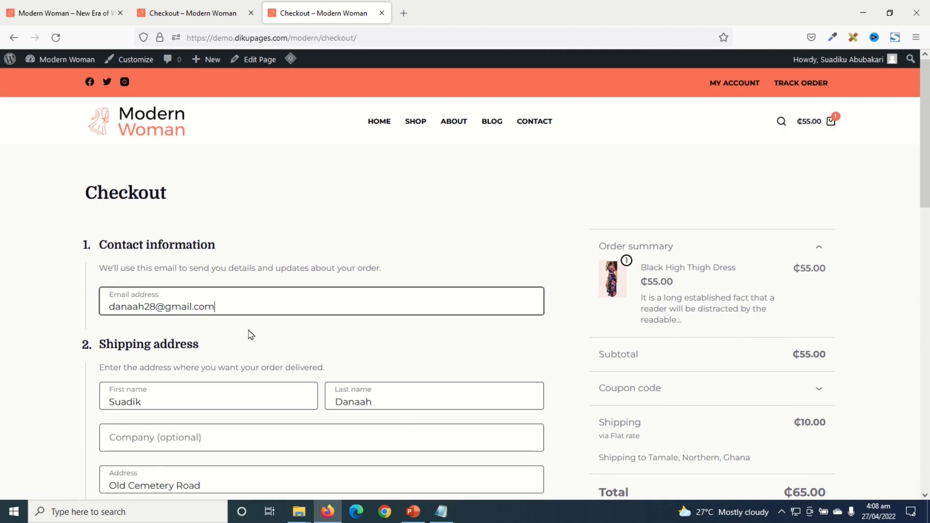
scroll("down", 3)
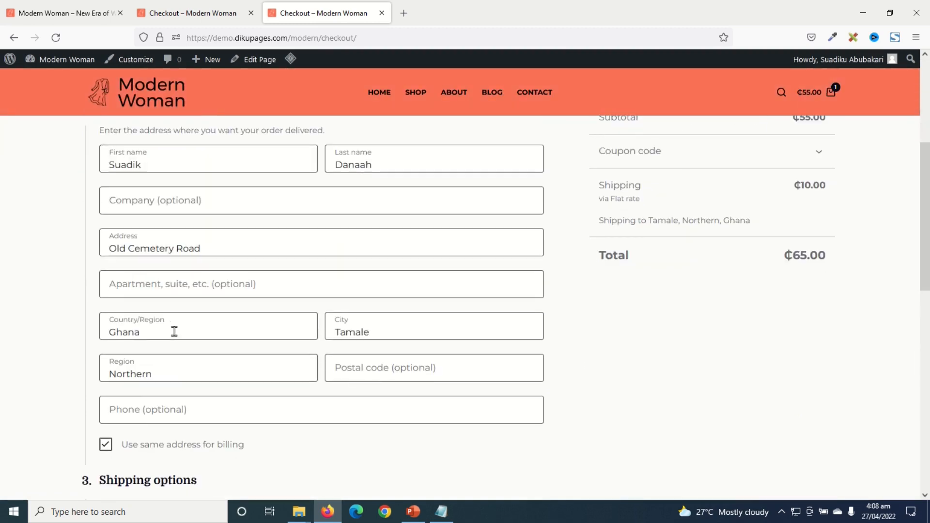
scroll("down", 3)
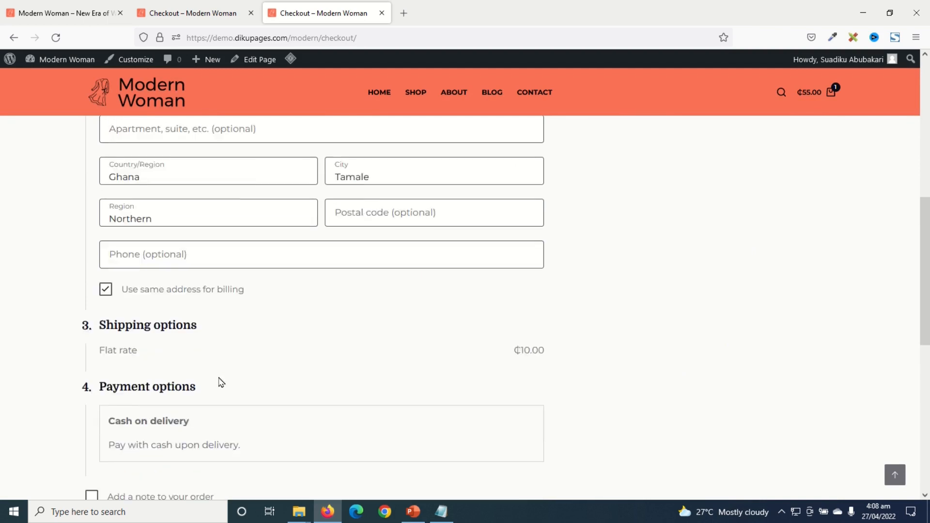
scroll("down", 3)
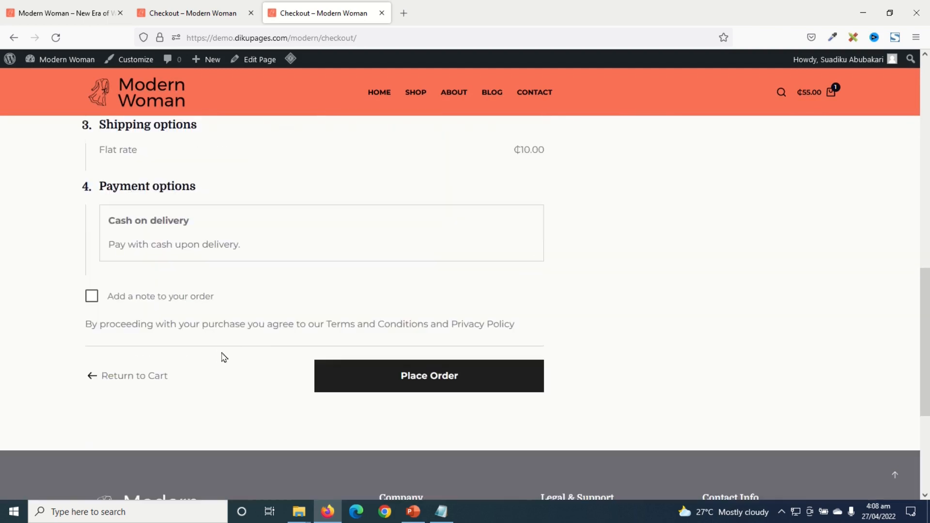
mouse_move(105, 303)
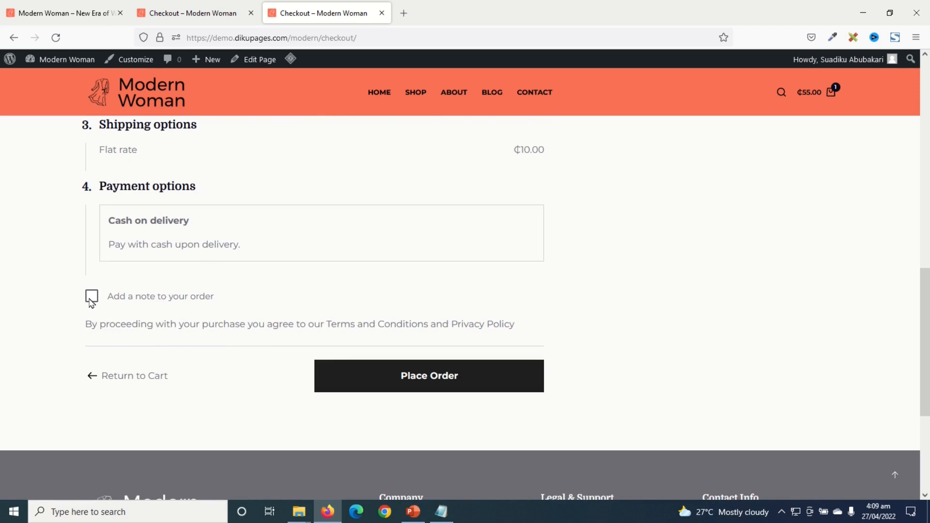
left_click(90, 296)
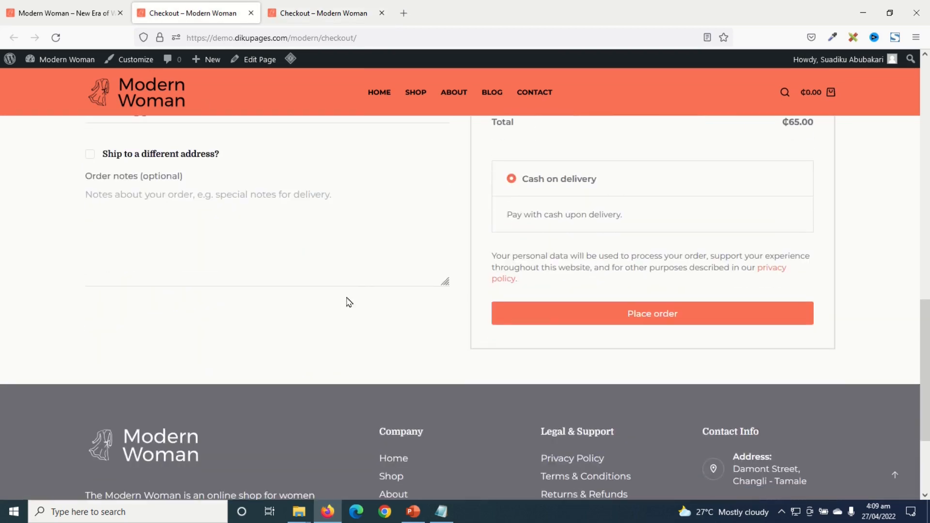
scroll("up", 3)
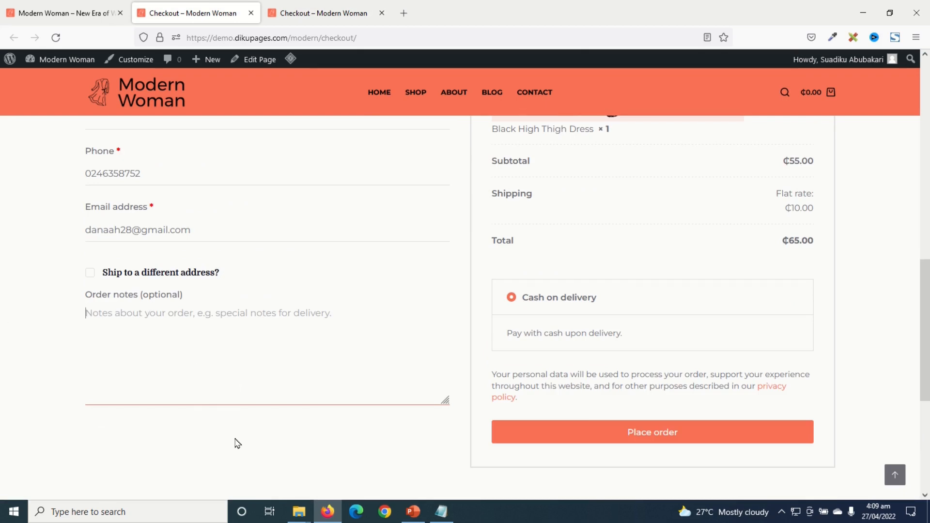
mouse_move(371, 399)
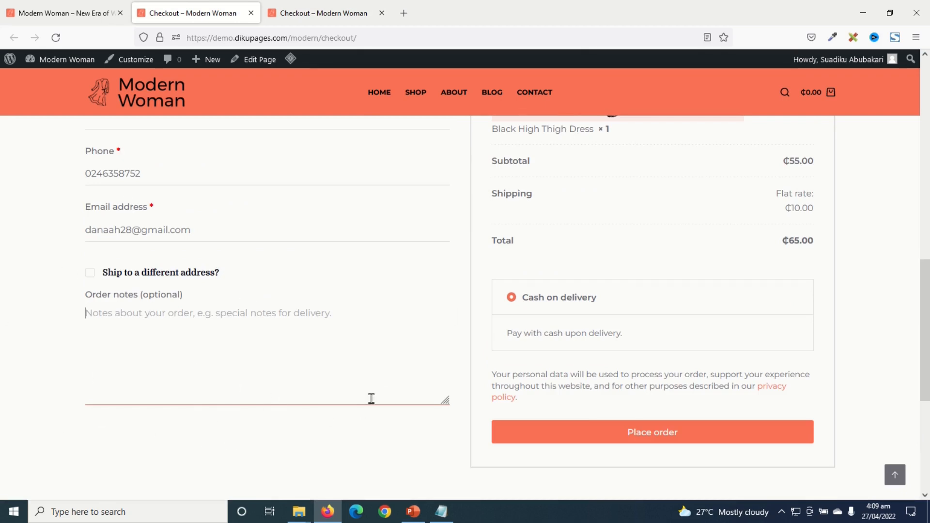
scroll("up", 3)
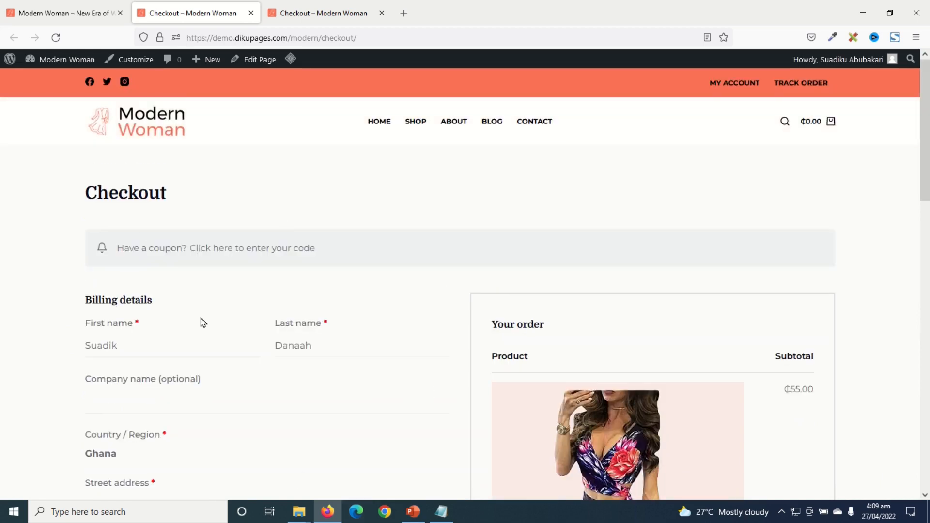
- Close the extra Checkout tab and scroll the Modern Woman home page to Recent Products
left_click(322, 13)
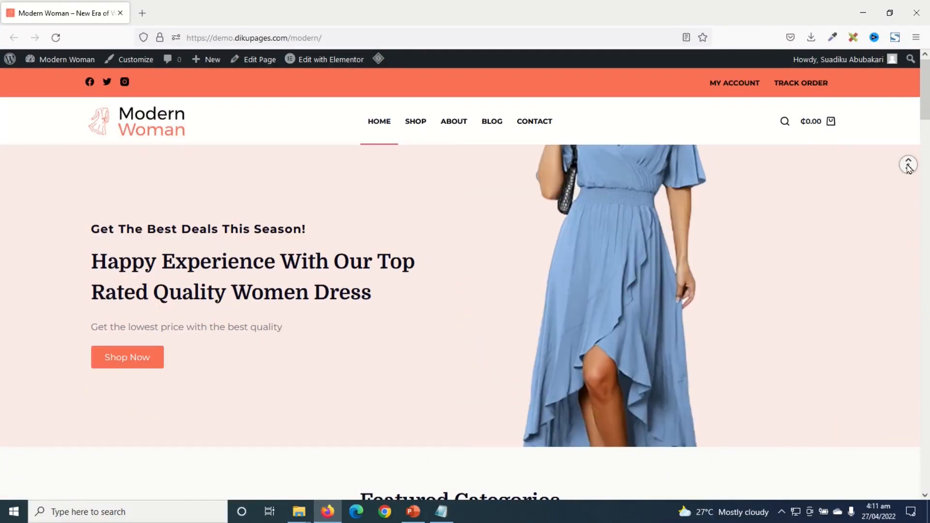
scroll("down", 3)
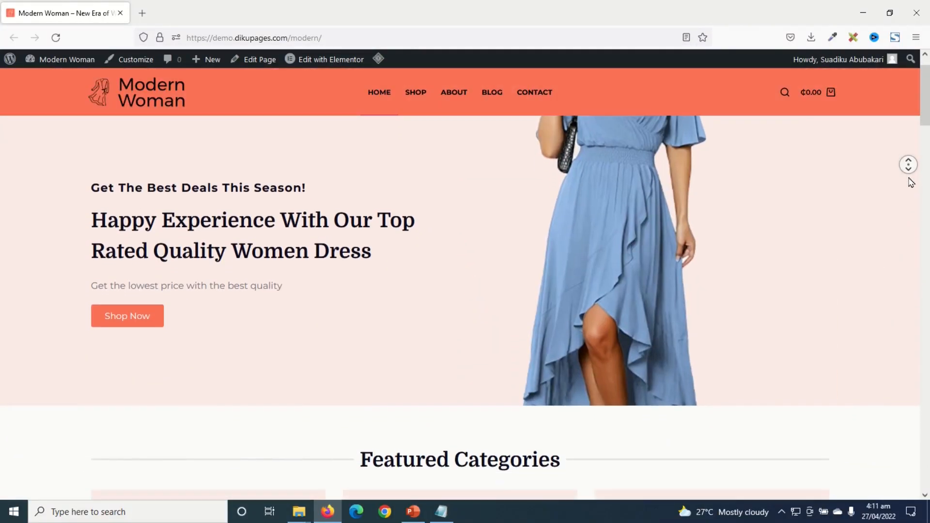
scroll("down", 3)
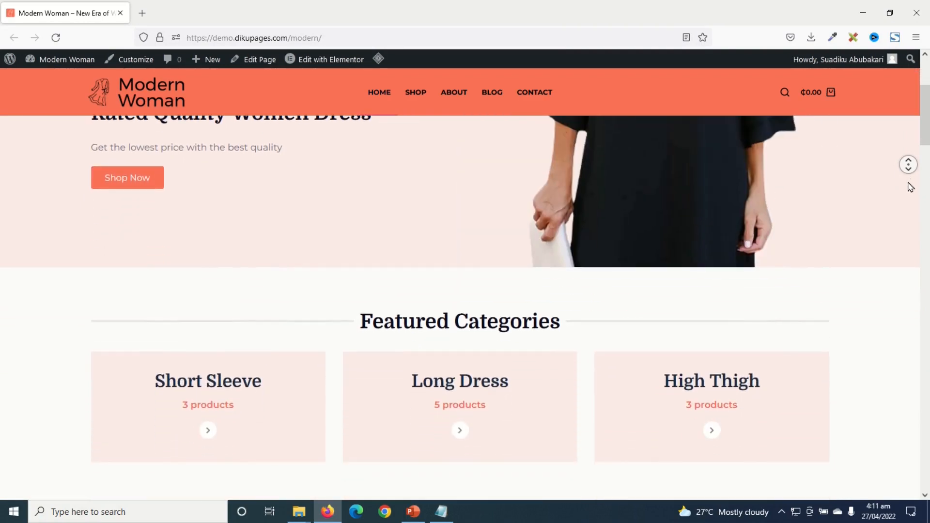
scroll("down", 3)
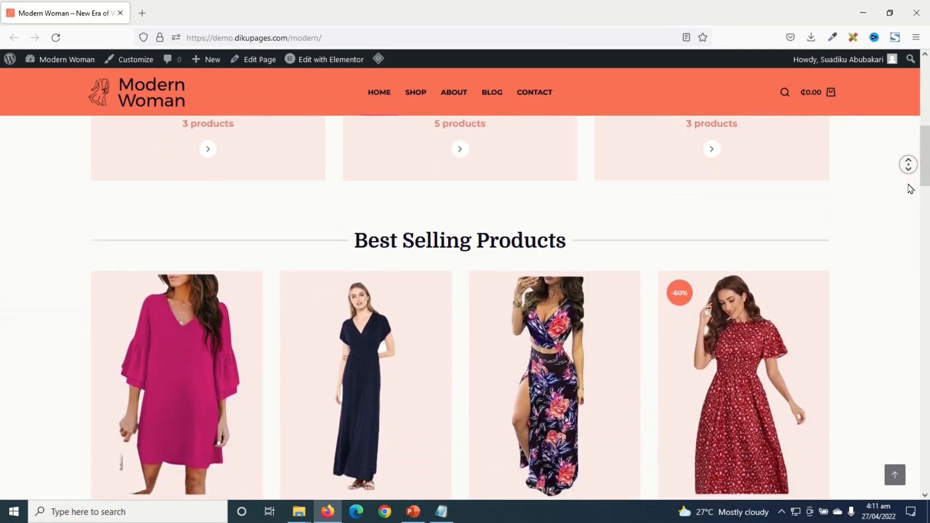
scroll("down", 3)
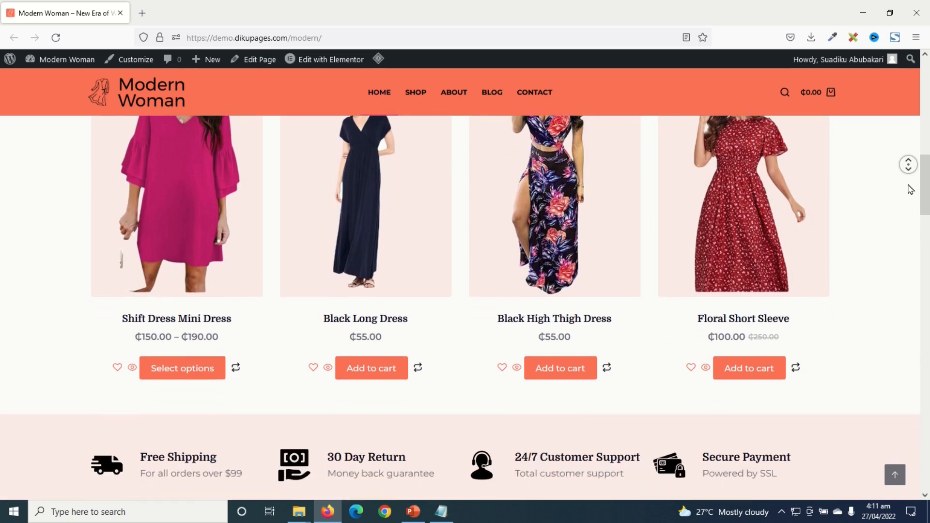
scroll("down", 3)
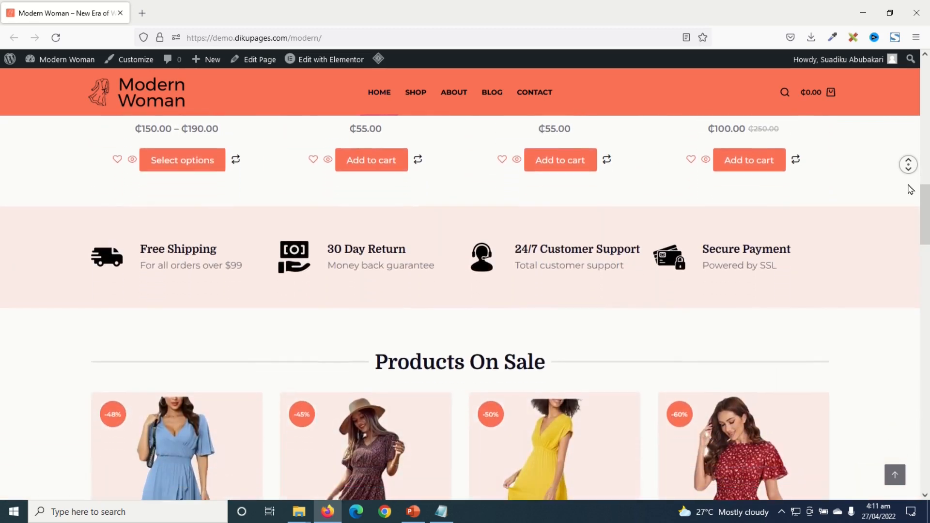
scroll("down", 3)
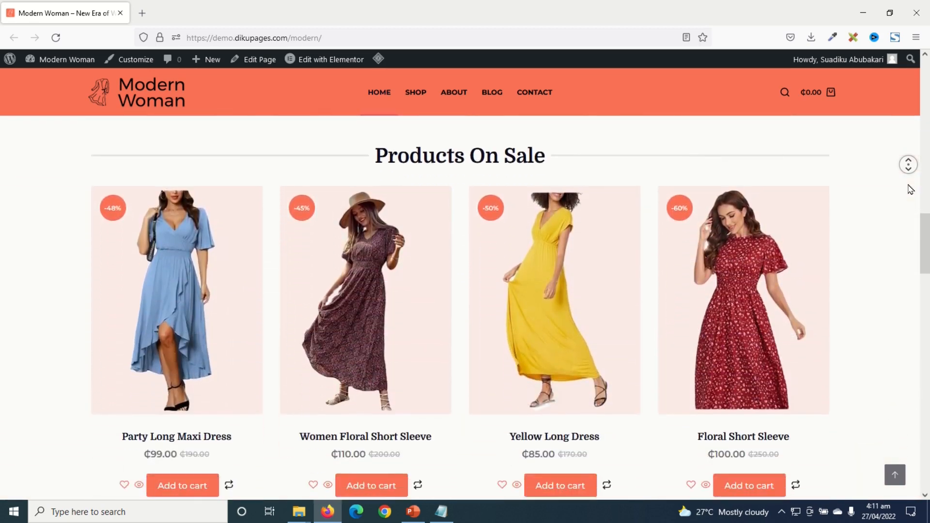
scroll("down", 3)
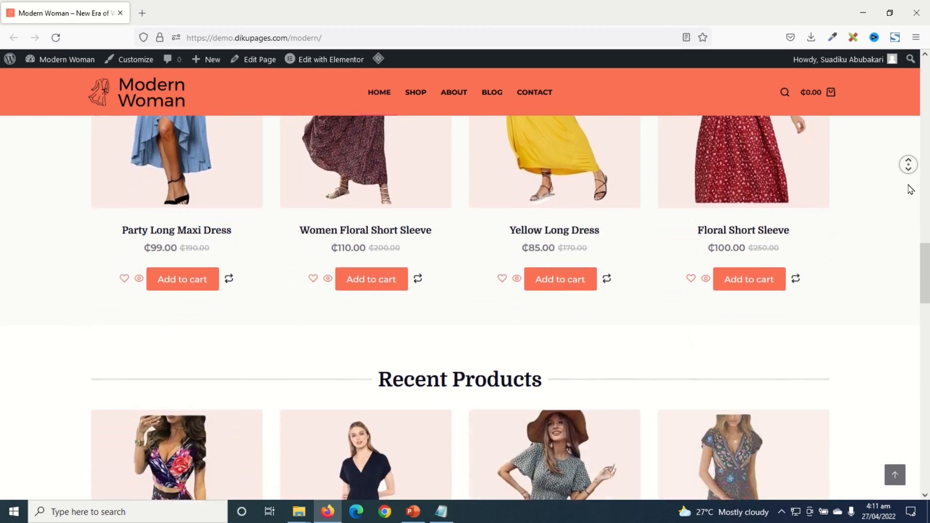
scroll("down", 3)
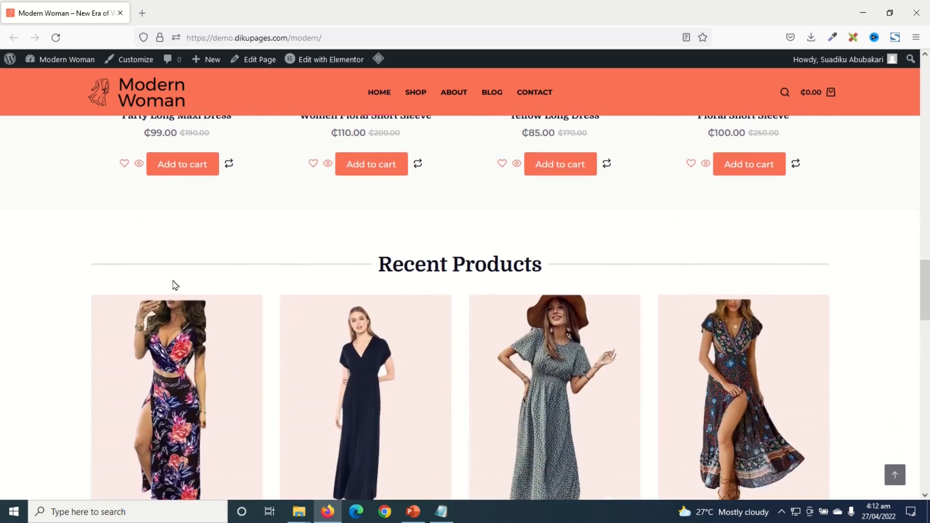
mouse_move(70, 207)
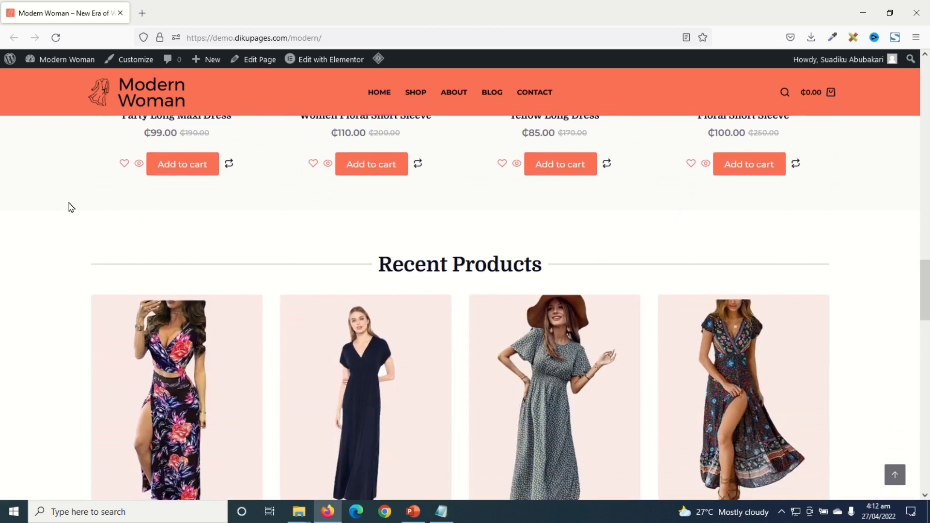
mouse_move(109, 229)
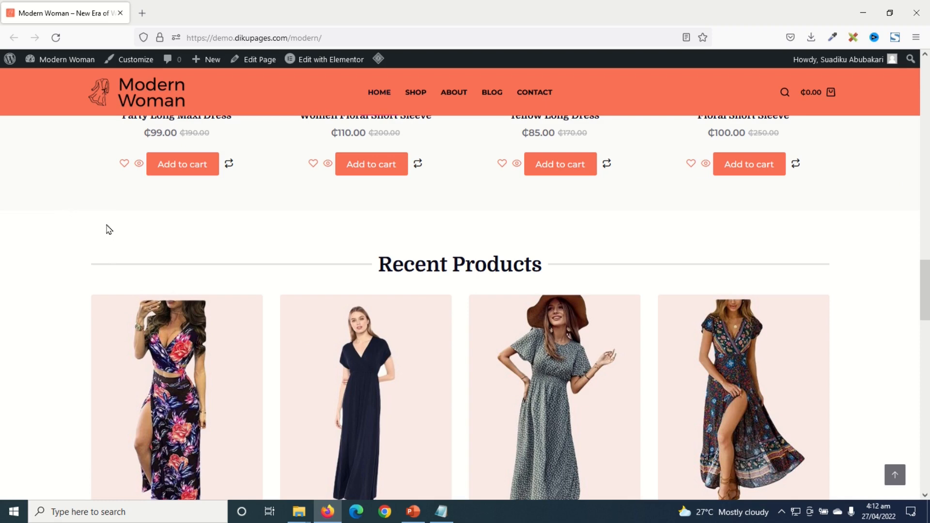
mouse_move(101, 186)
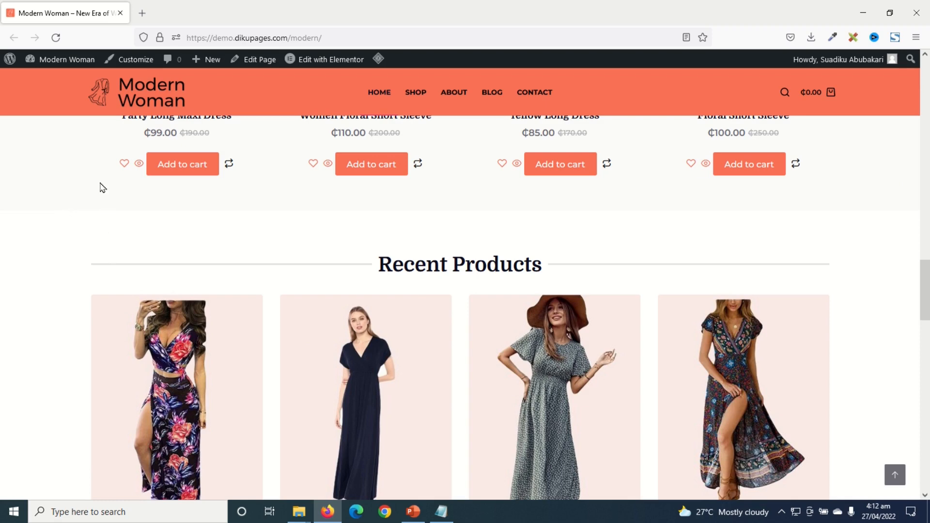
- Search plugins for 'woocommerce blocks', then install and activate WooCommerce Blocks
left_click(68, 59)
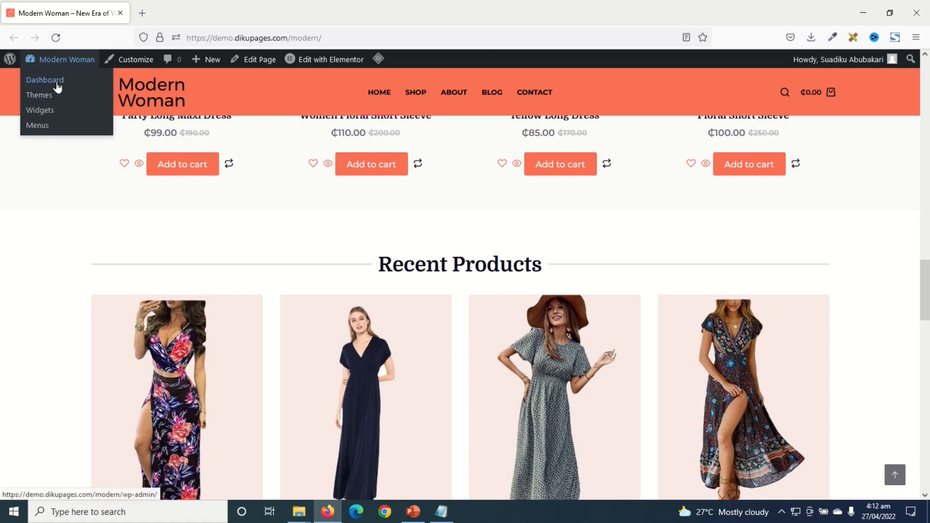
left_click(44, 79)
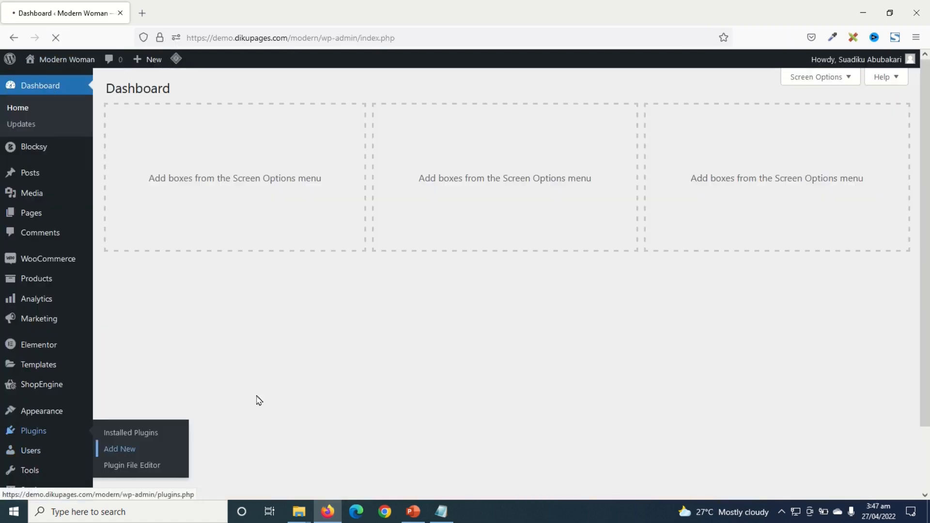
left_click(119, 449)
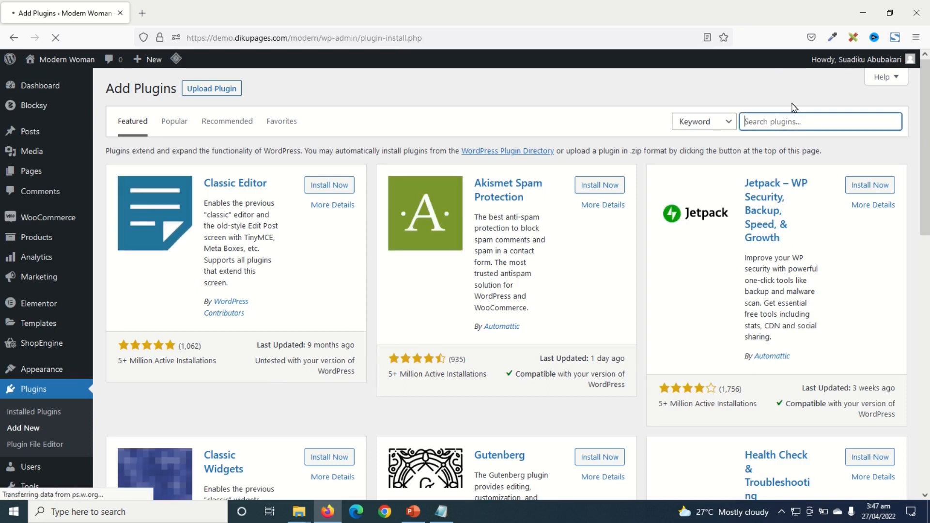
type("woocommerce blocks")
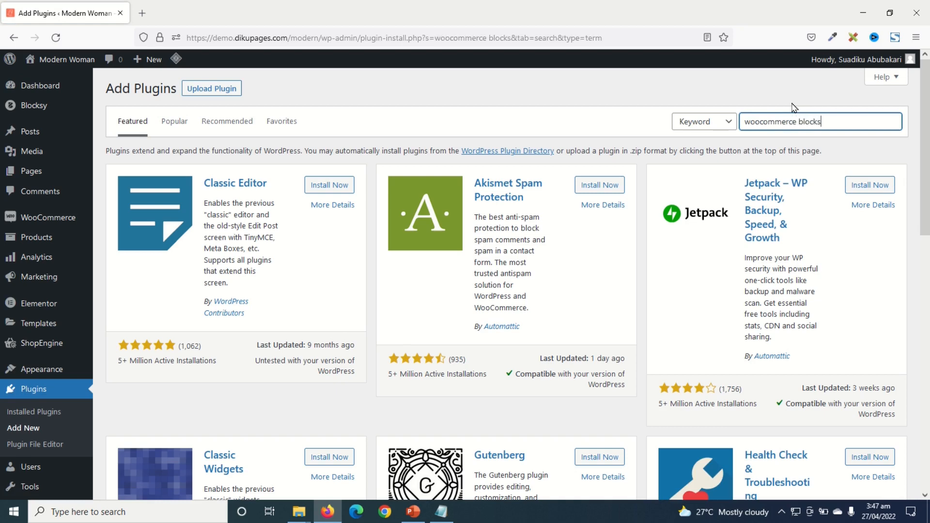
key("Enter")
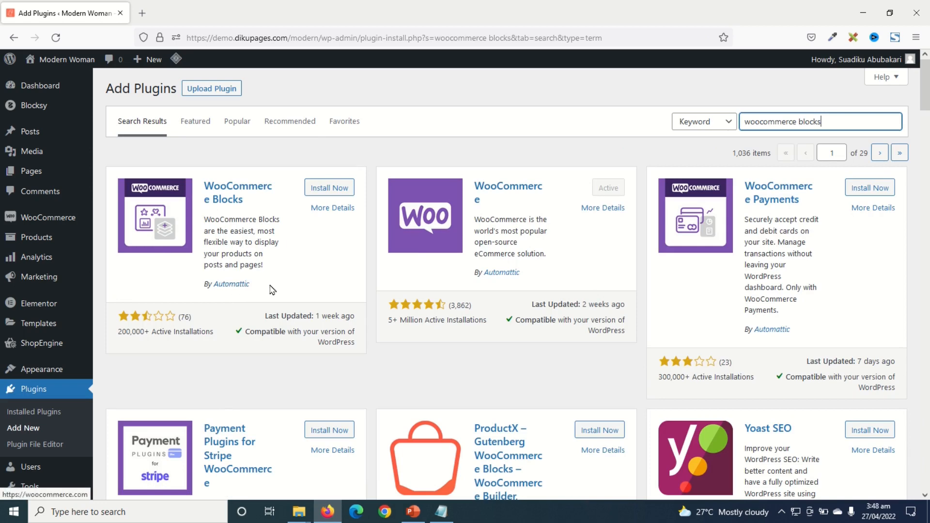
left_click(329, 187)
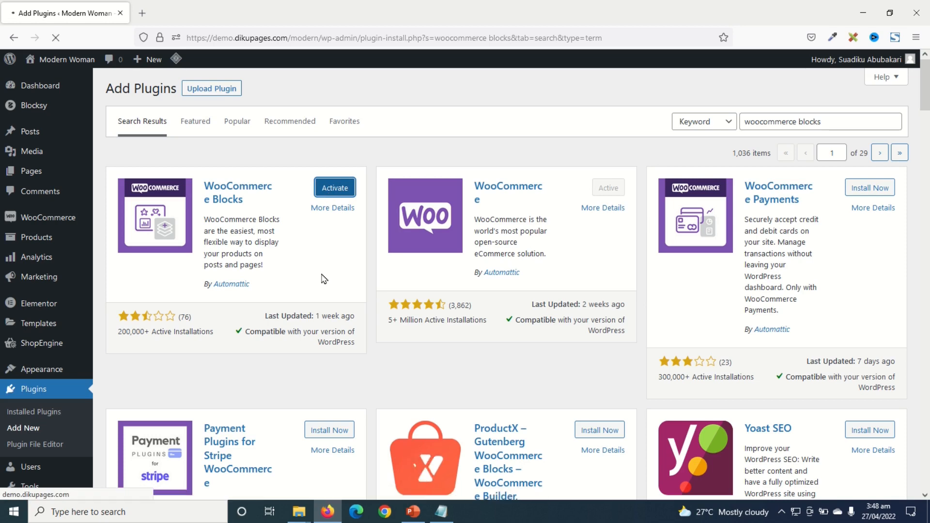
left_click(335, 187)
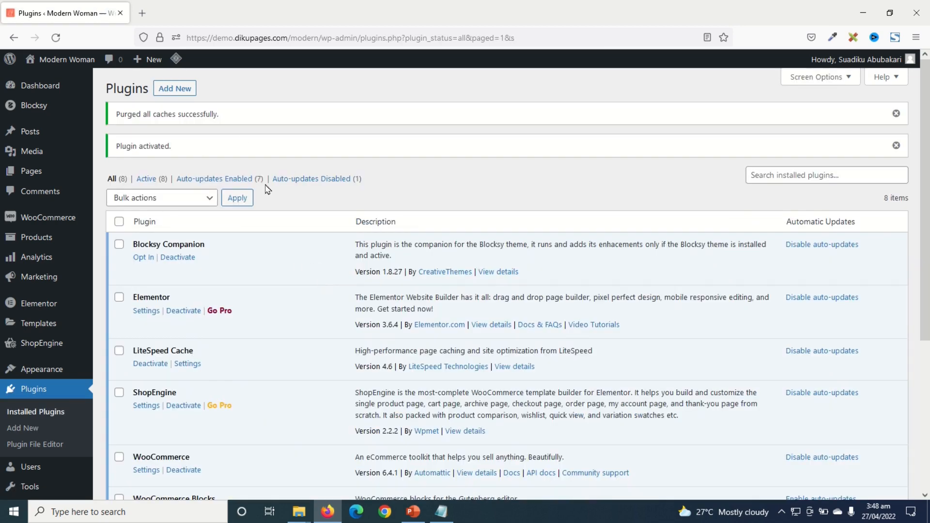
mouse_move(356, 324)
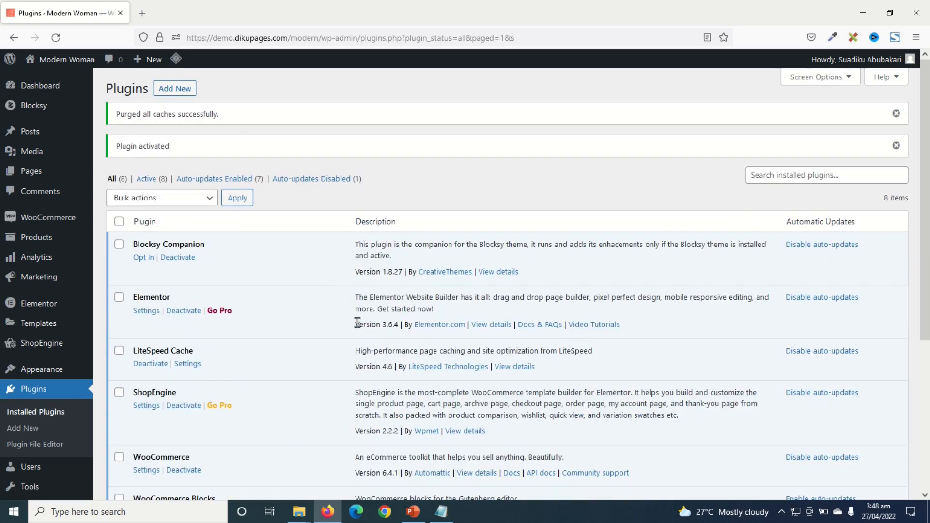
mouse_move(31, 173)
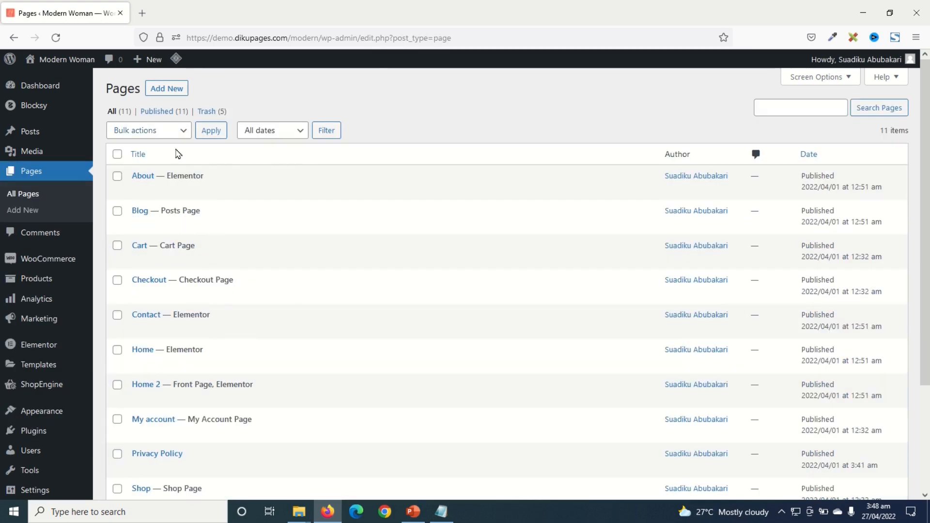
- Scroll the Pages list down to the Checkout page entry
scroll("down", 3)
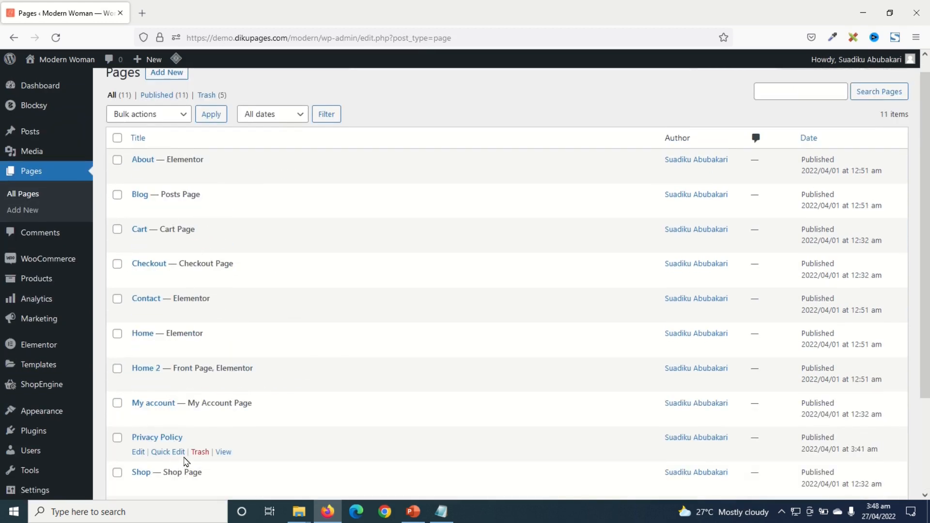
mouse_move(155, 265)
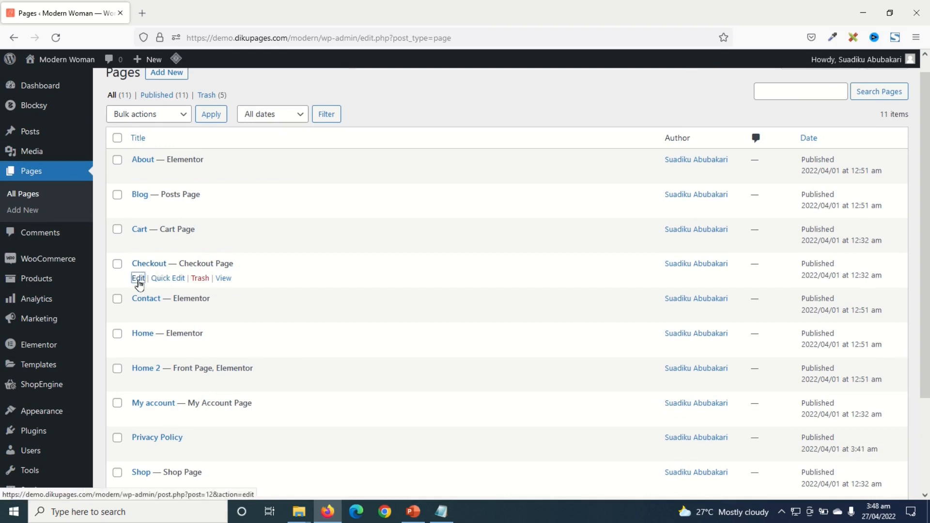
- Edit the Checkout page and remove its [woocommerce_checkout] shortcode block
left_click(138, 278)
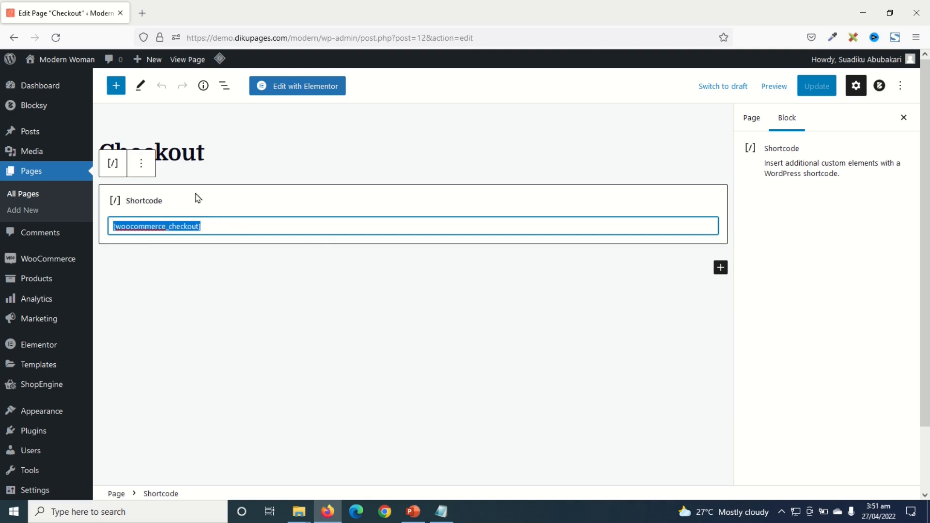
mouse_move(207, 252)
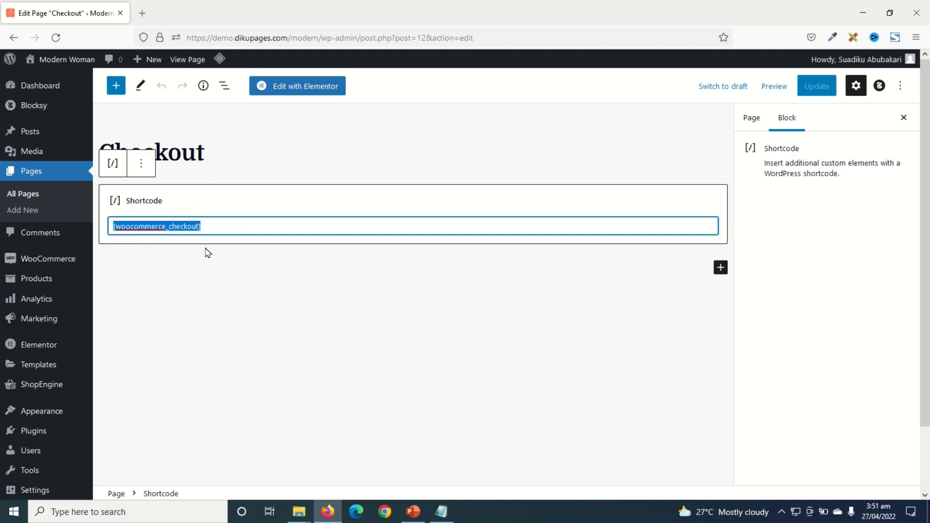
mouse_move(120, 209)
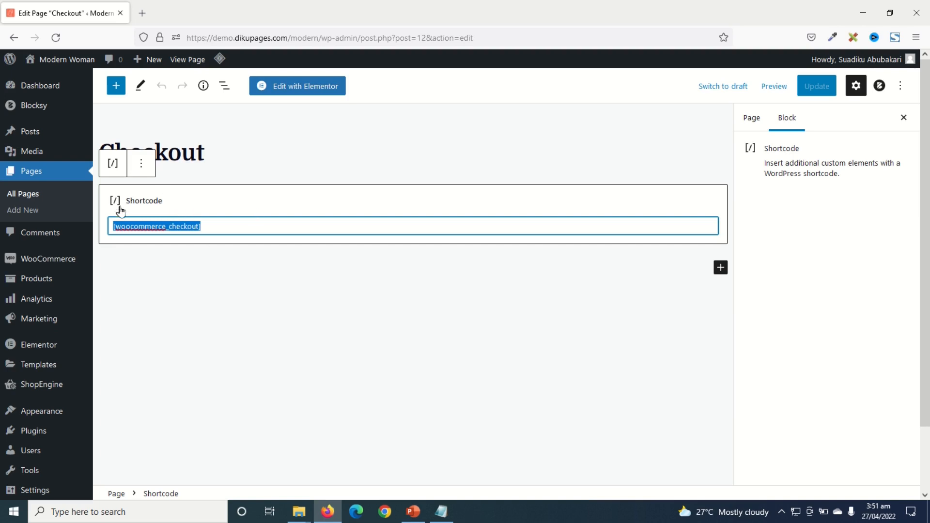
mouse_move(173, 211)
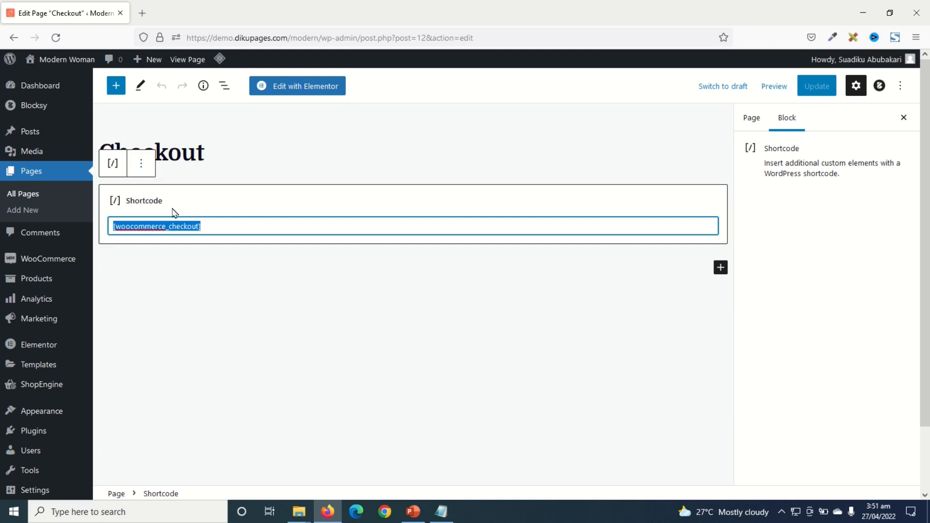
left_click(213, 226)
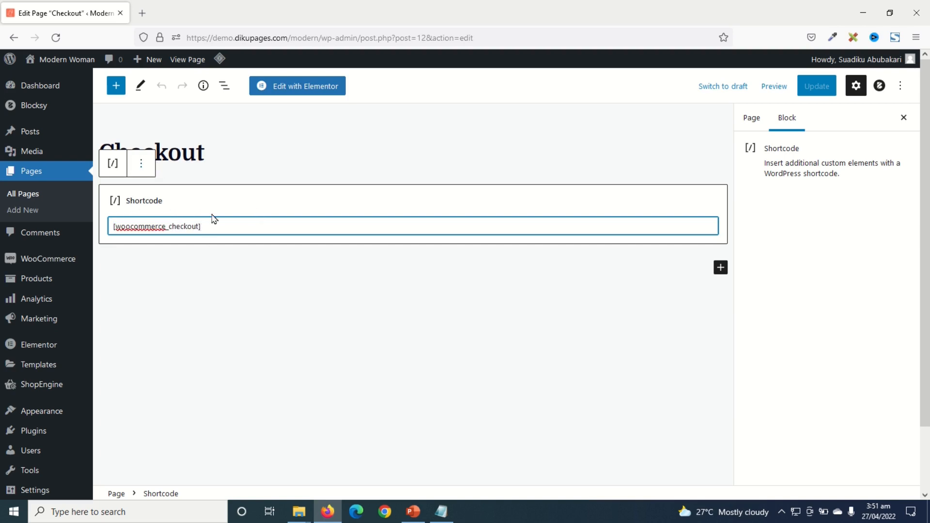
left_click(140, 164)
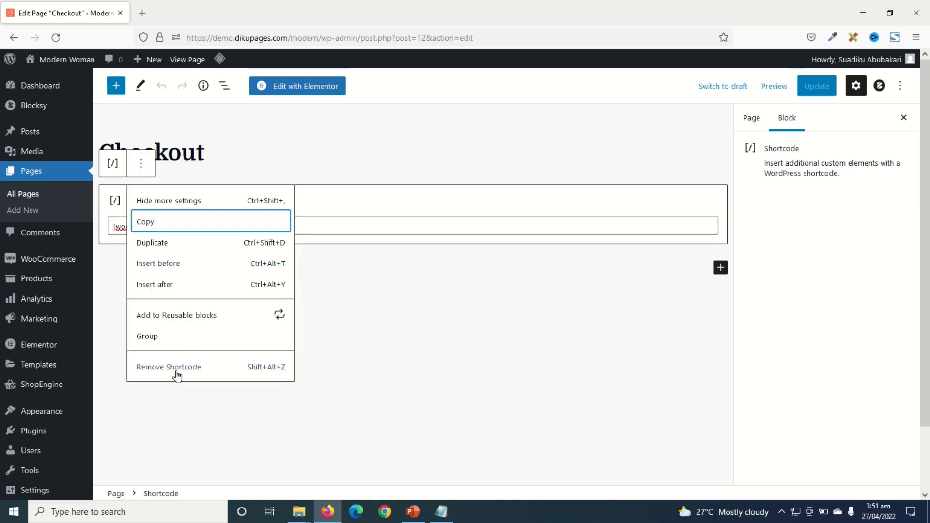
left_click(168, 367)
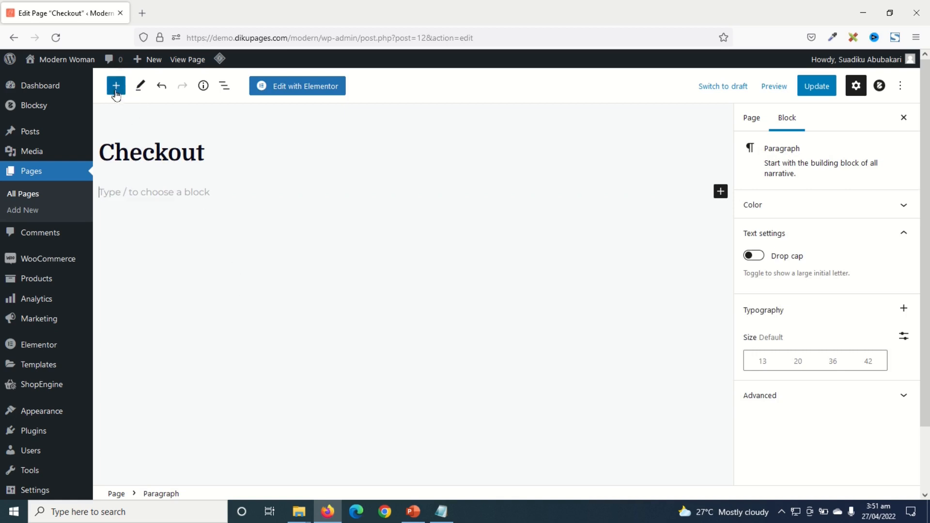
mouse_move(116, 87)
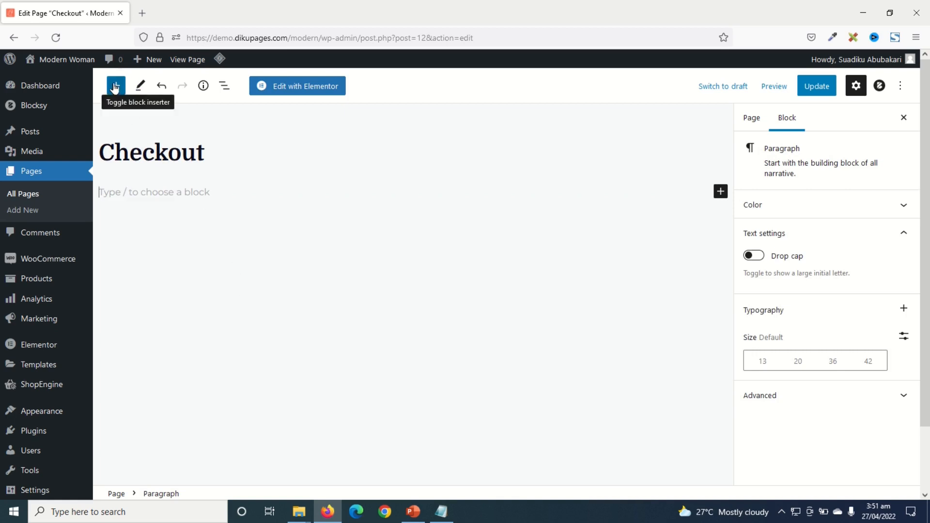
- Insert the WooCommerce Checkout block found by searching 'check', dismissing the compatibility notice
left_click(116, 86)
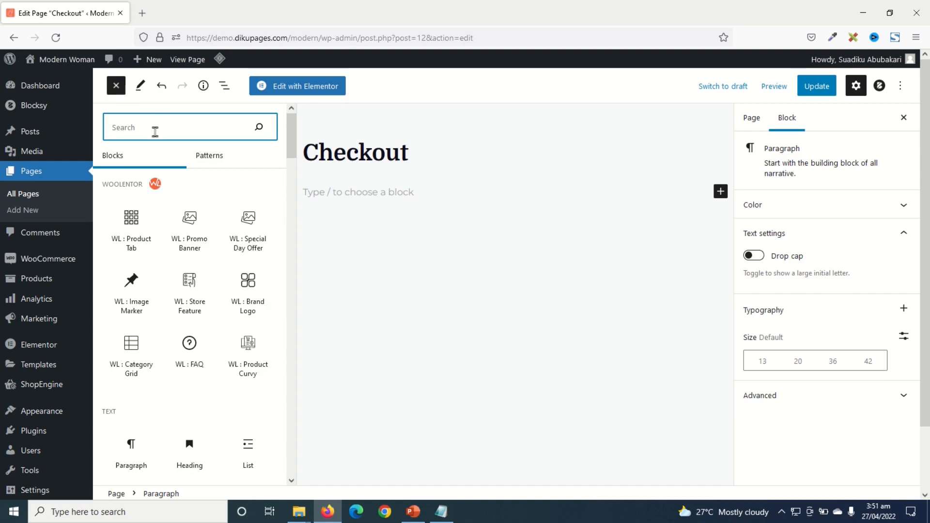
type("check")
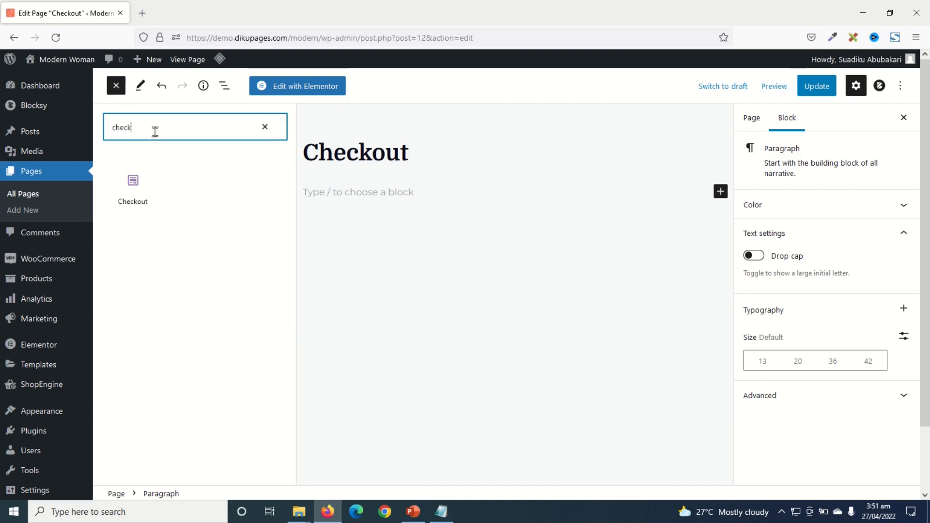
left_click(133, 187)
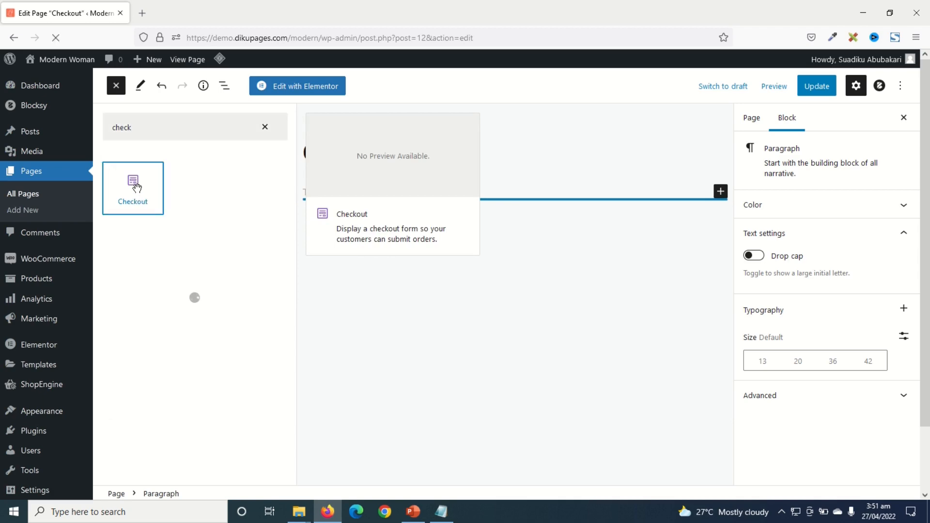
left_click(133, 188)
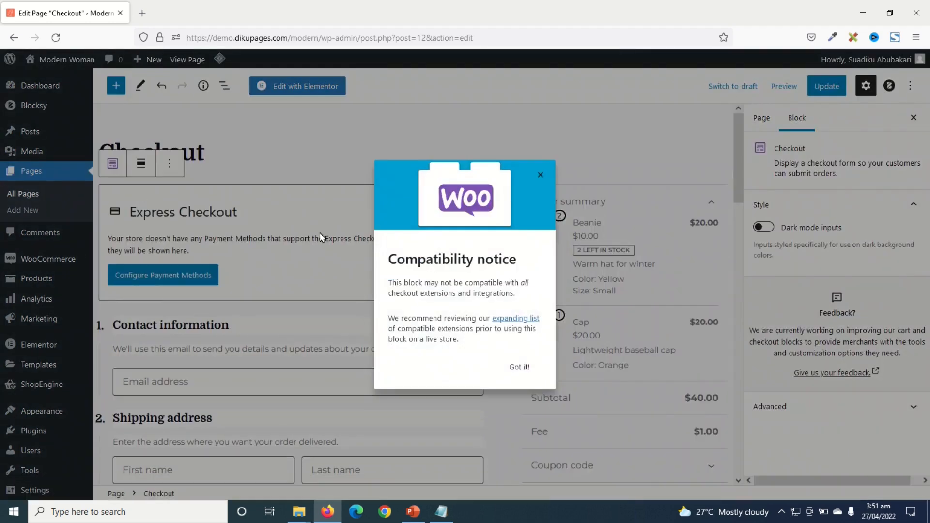
mouse_move(552, 404)
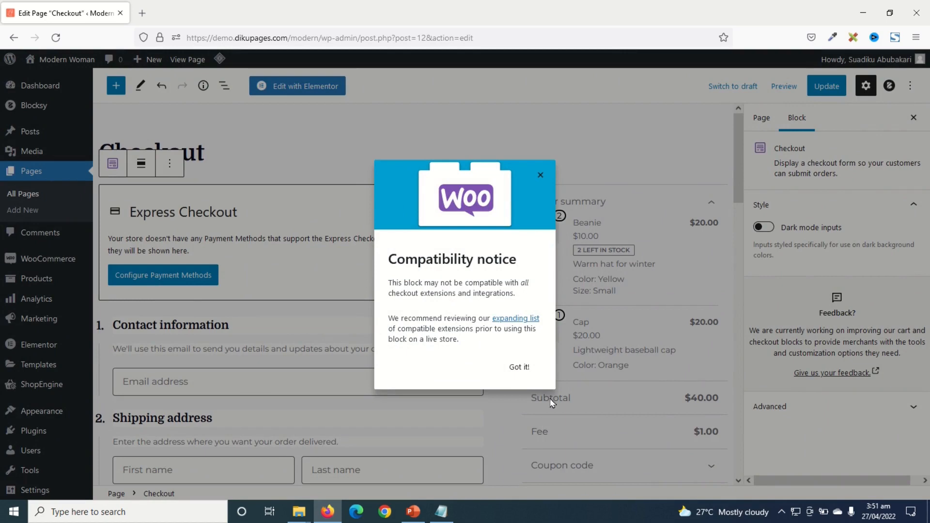
left_click(520, 366)
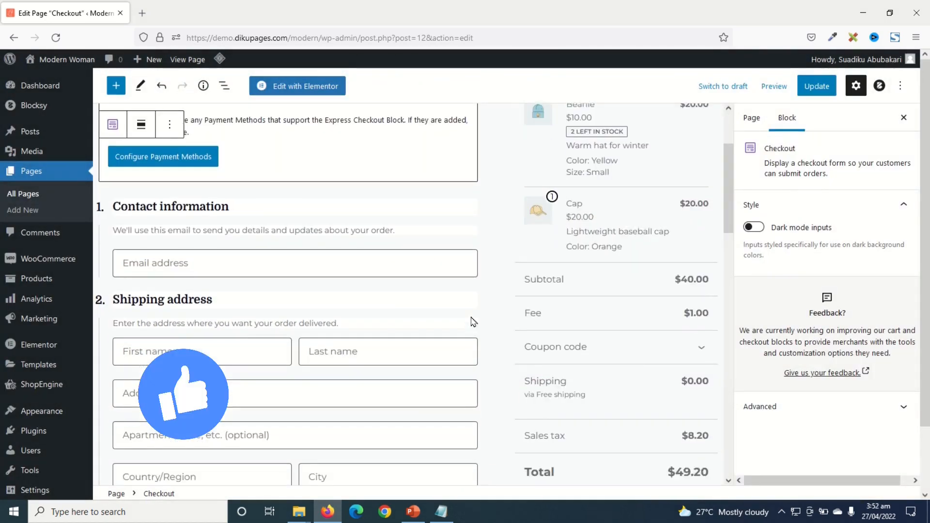
- Enable account creation at checkout and show the Contact Information step number
scroll("down", 3)
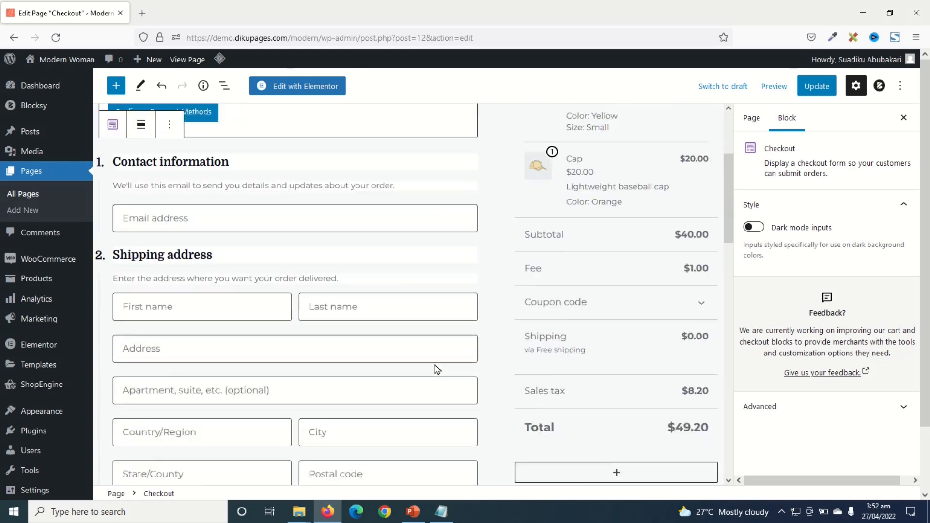
scroll("down", 3)
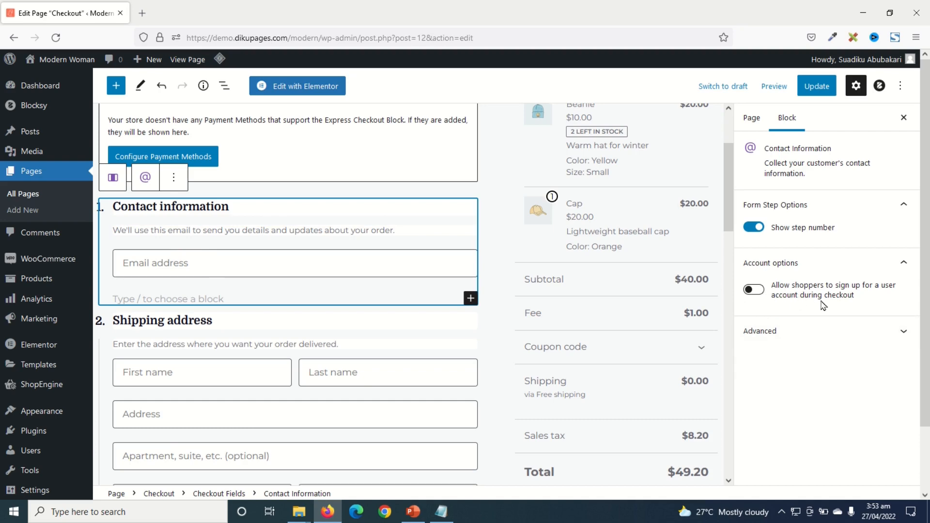
mouse_move(785, 315)
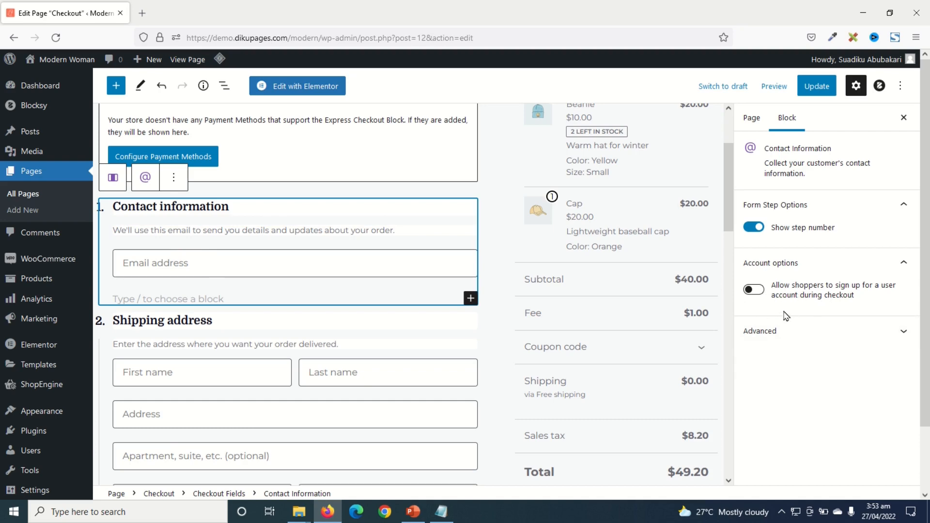
left_click(753, 290)
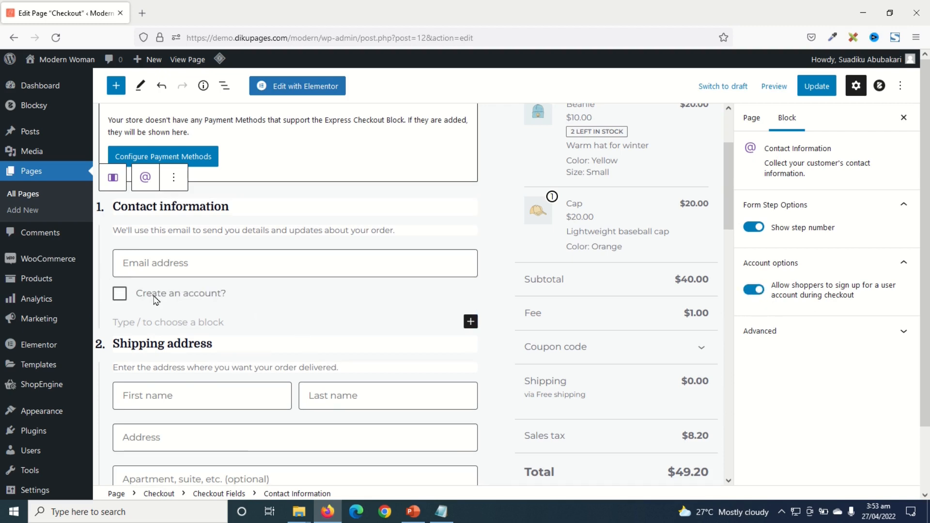
mouse_move(206, 304)
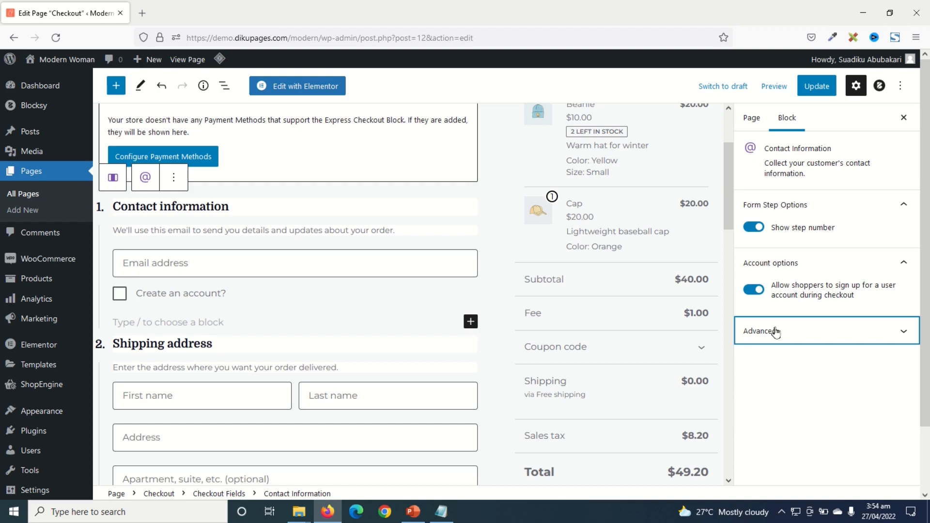
left_click(753, 227)
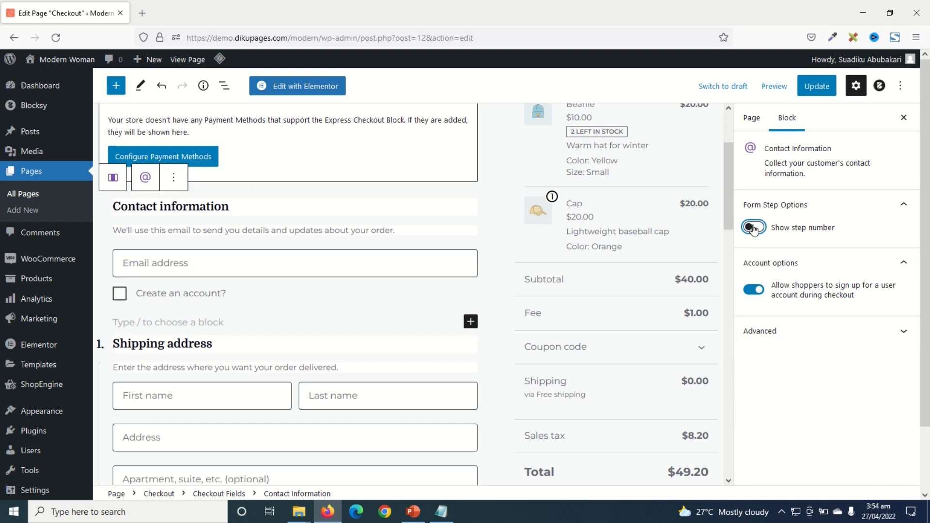
left_click(753, 228)
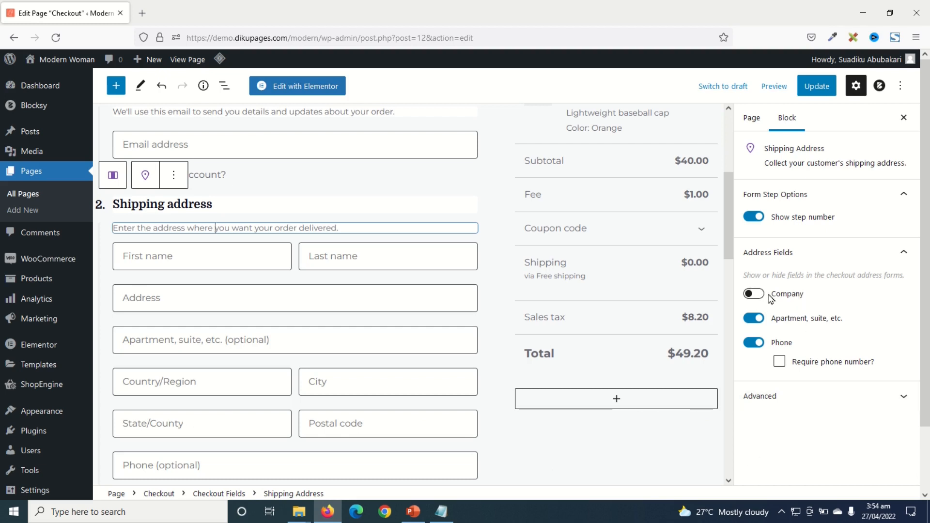
- Turn on the shipping Company field, test required and apartment toggles, leaving Company optional
left_click(753, 293)
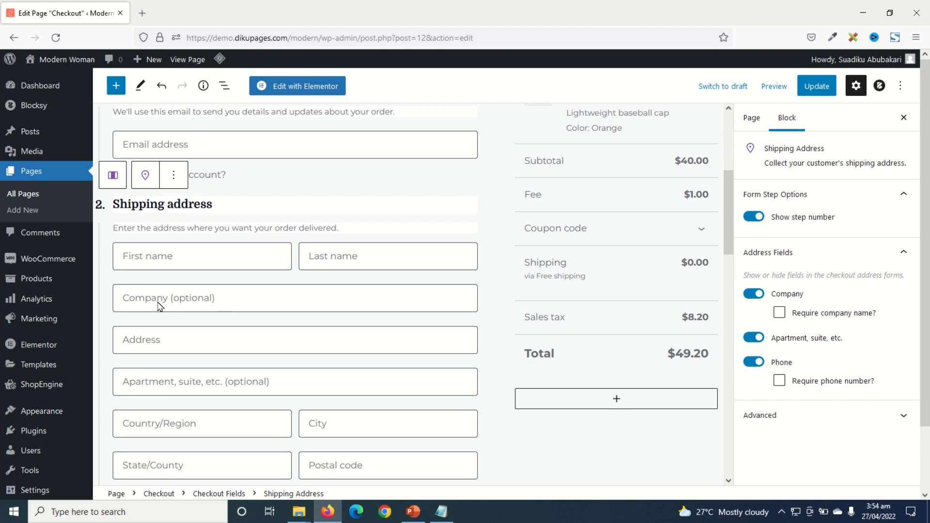
mouse_move(196, 307)
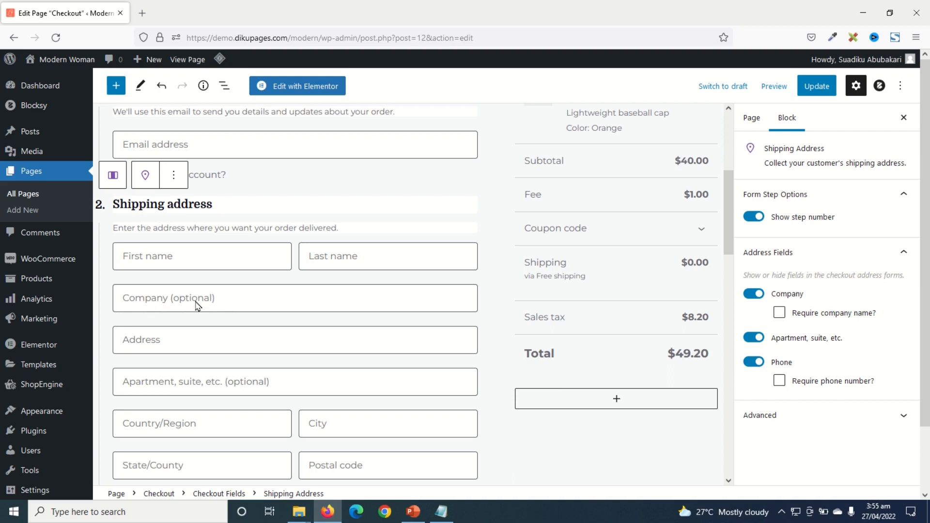
mouse_move(825, 342)
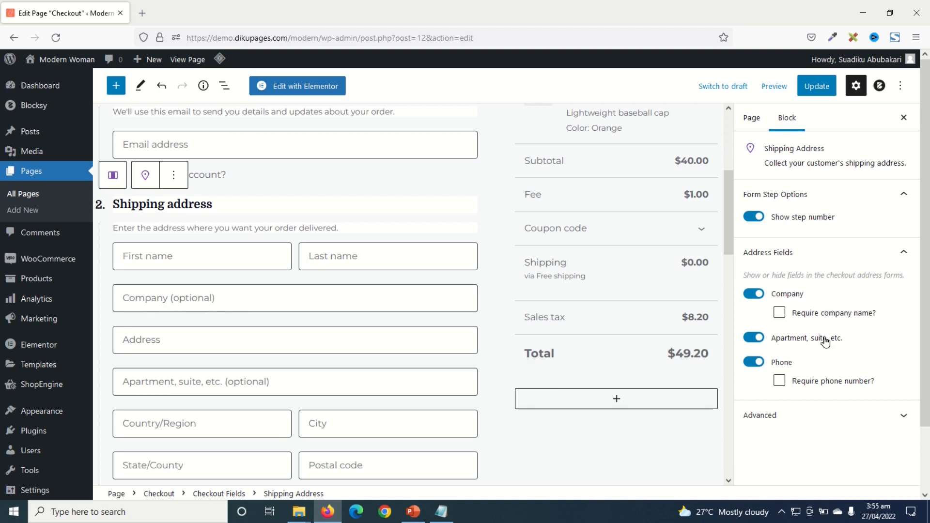
left_click(779, 313)
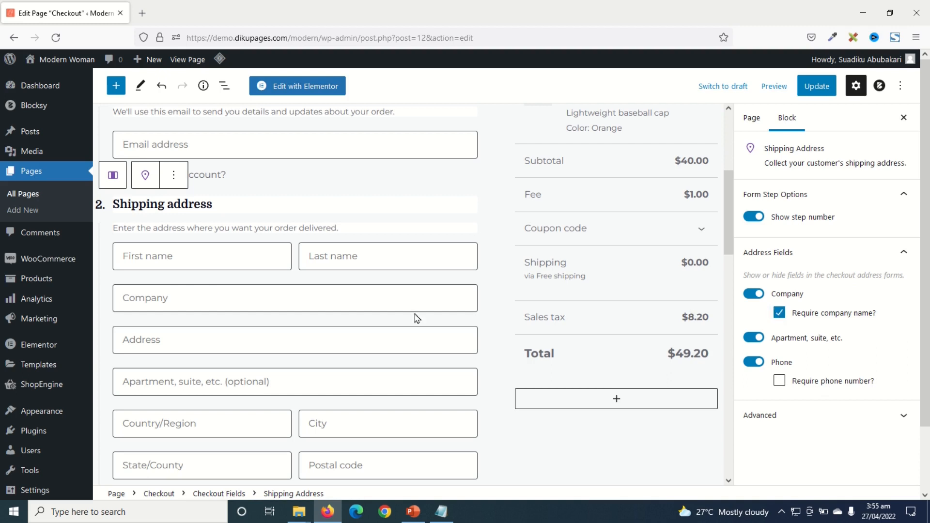
mouse_move(299, 312)
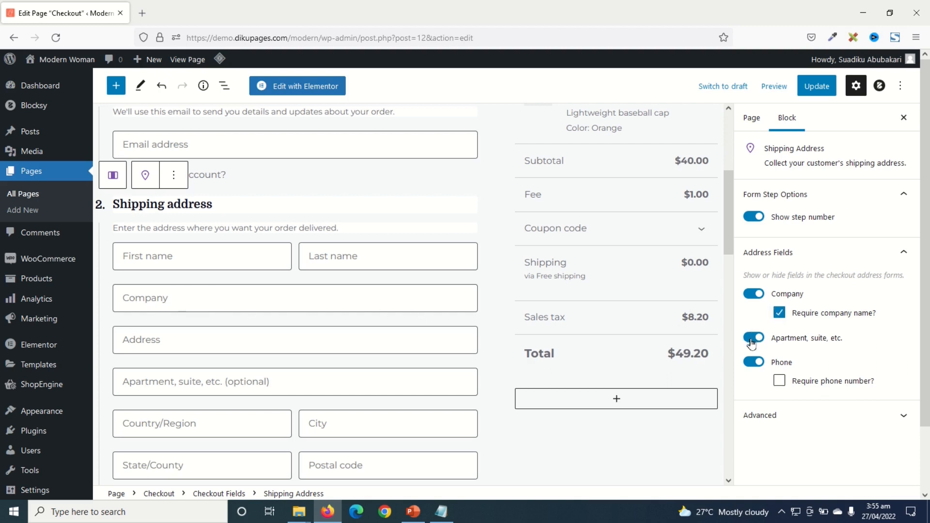
left_click(753, 338)
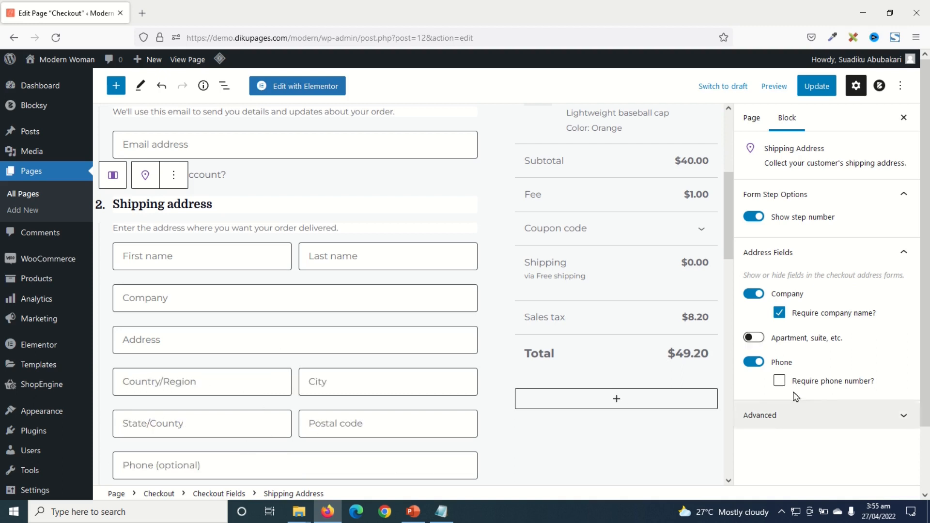
left_click(753, 362)
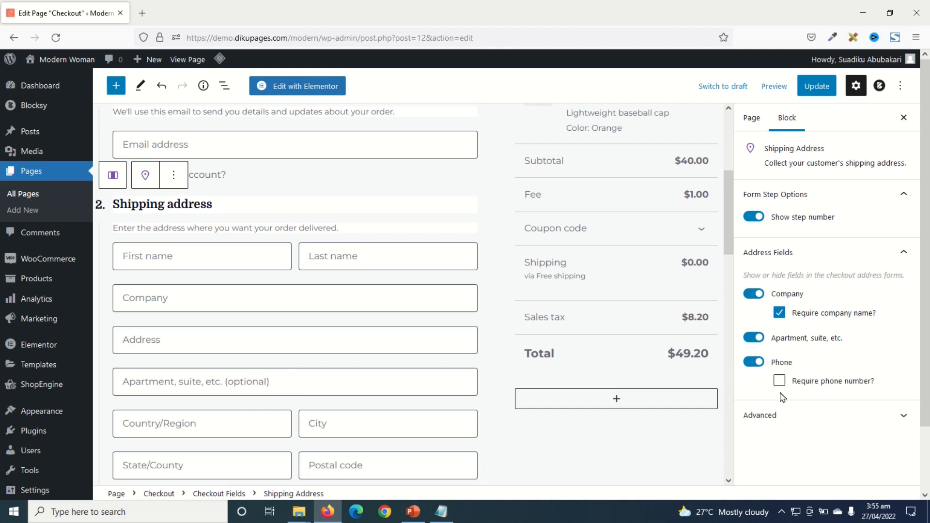
left_click(779, 313)
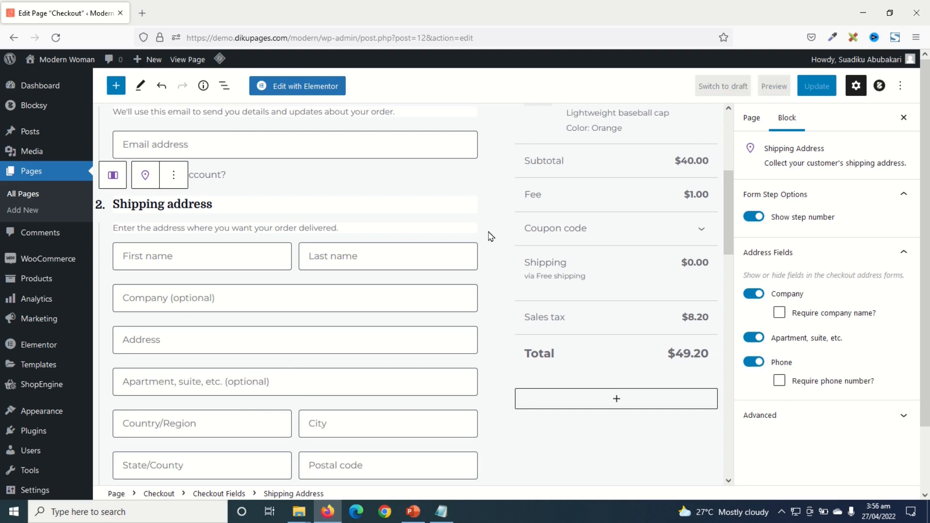
scroll("down", 3)
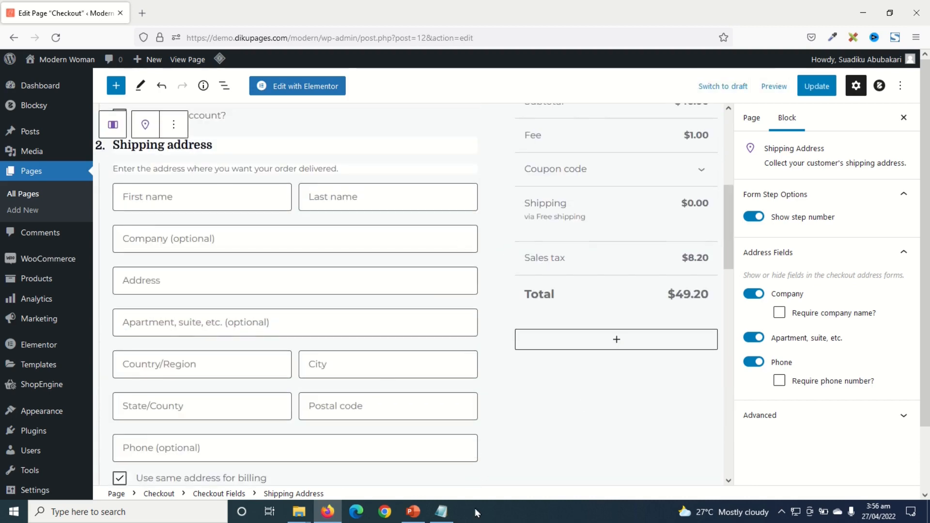
- Update the Checkout page and open the live site in a new tab
left_click(811, 85)
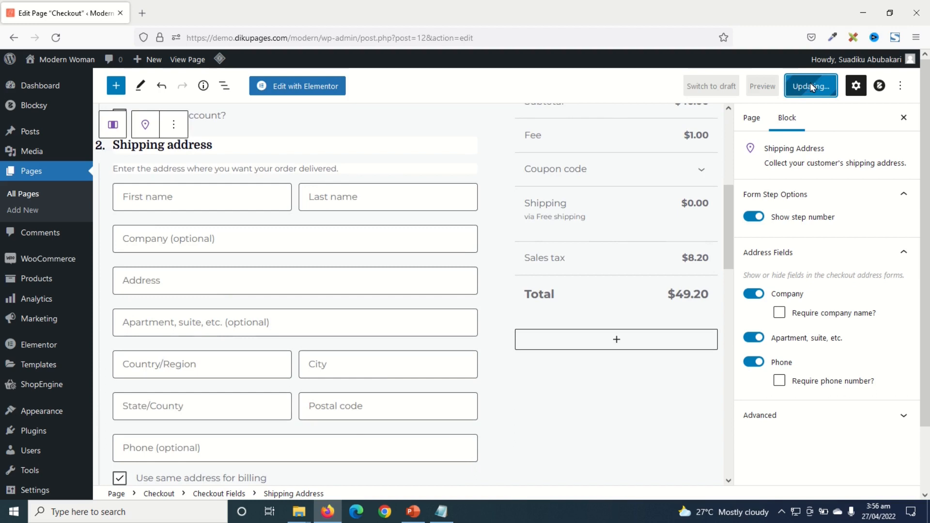
left_click(810, 85)
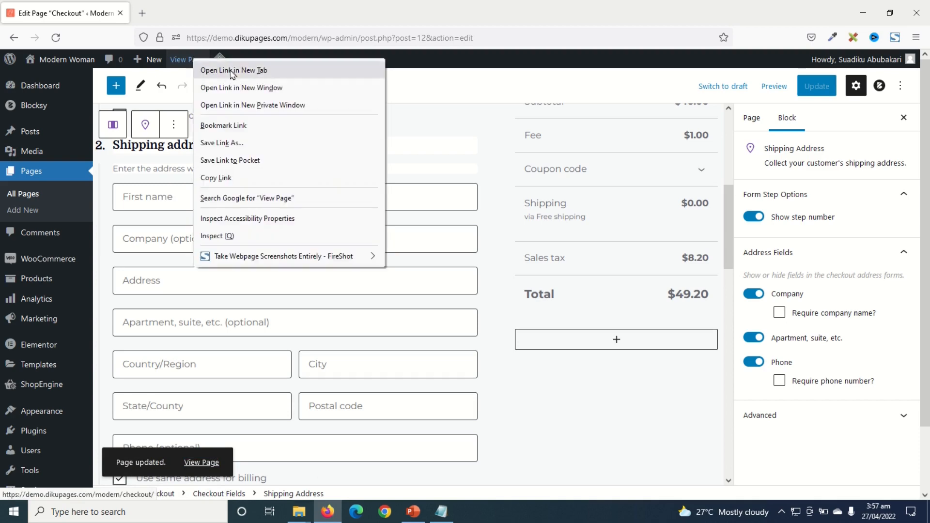
left_click(234, 70)
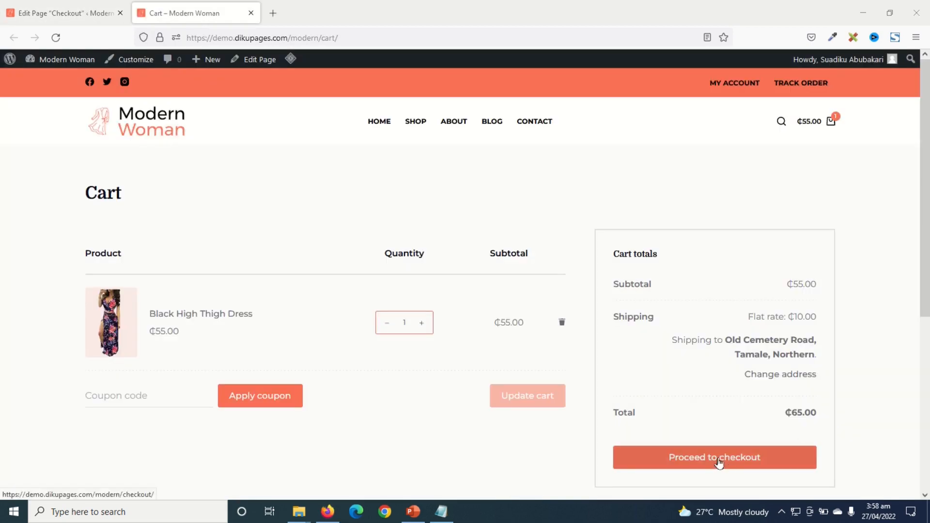
- Proceed from the cart to checkout and review the block form with optional Company field
left_click(714, 457)
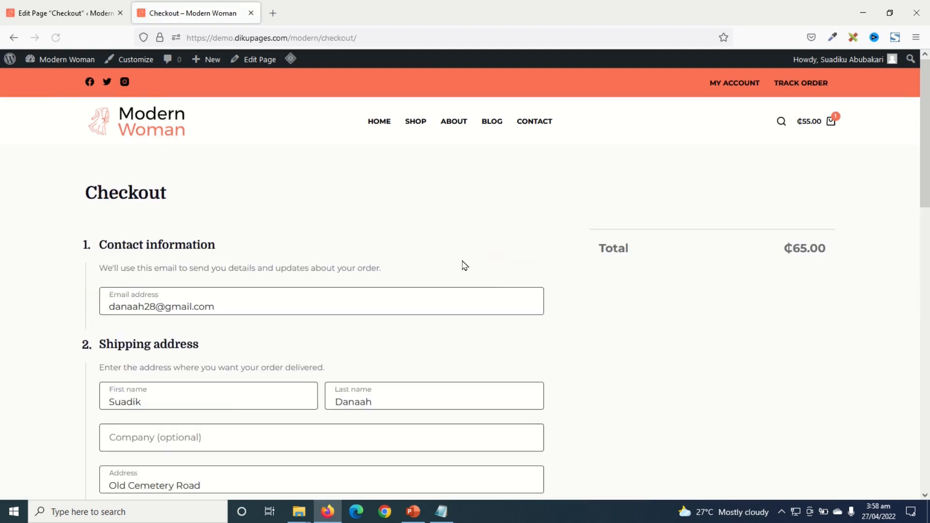
scroll("down", 3)
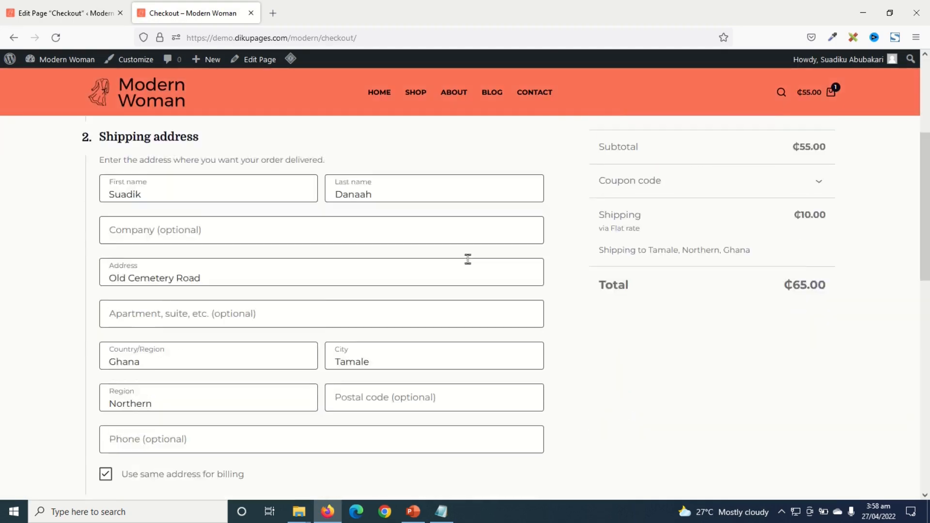
scroll("down", 3)
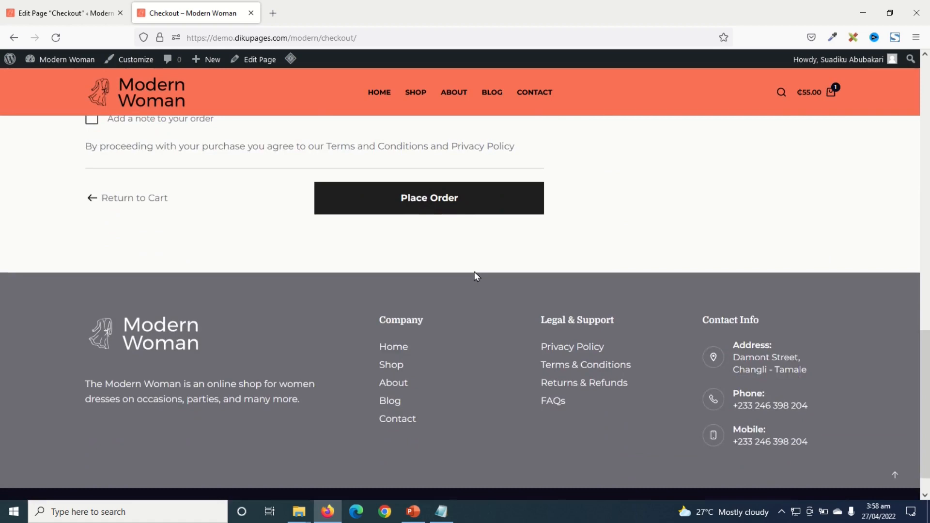
scroll("up", 3)
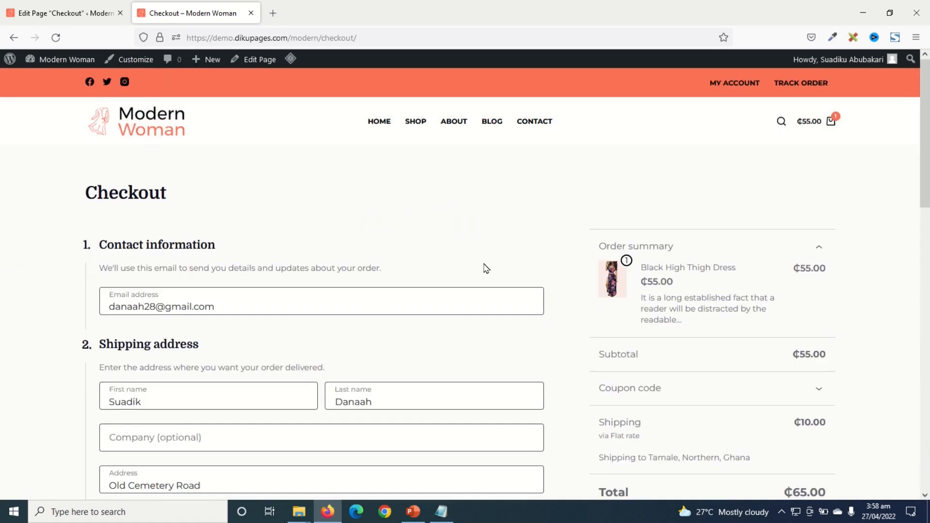
scroll("down", 3)
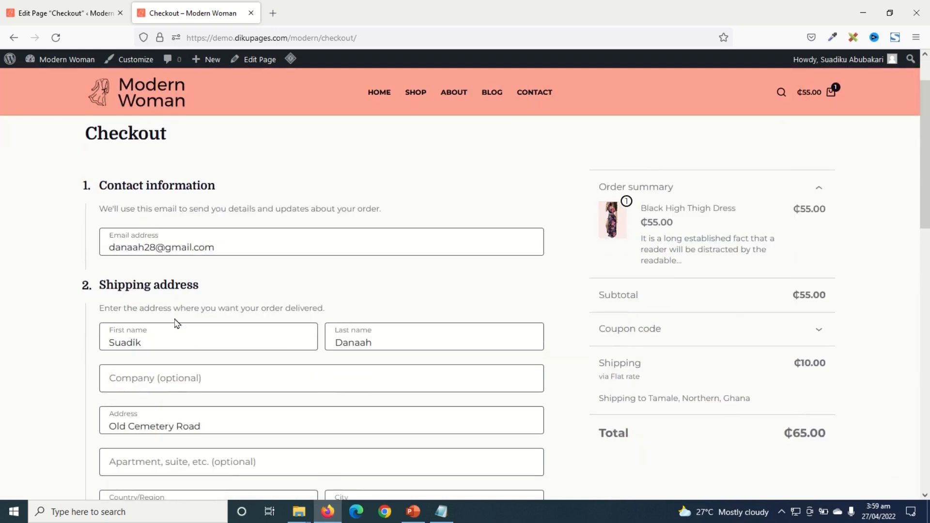
scroll("down", 3)
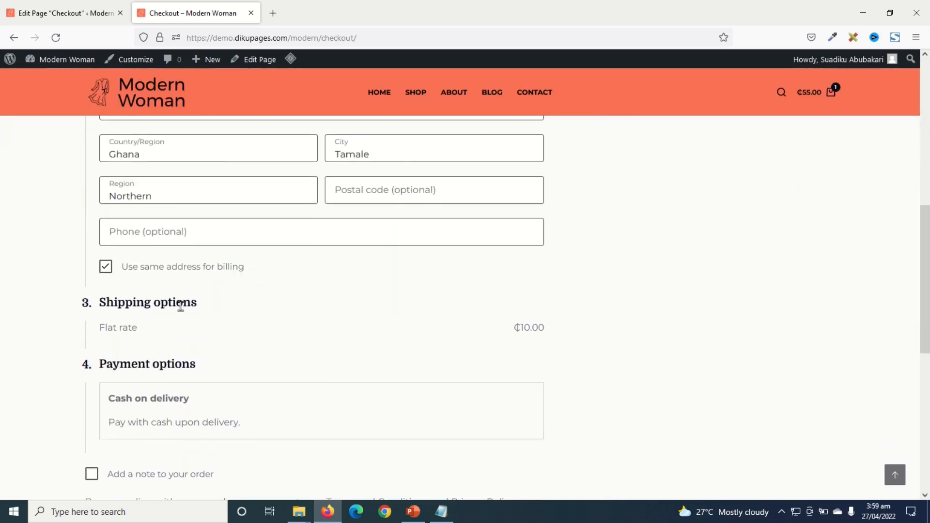
scroll("down", 3)
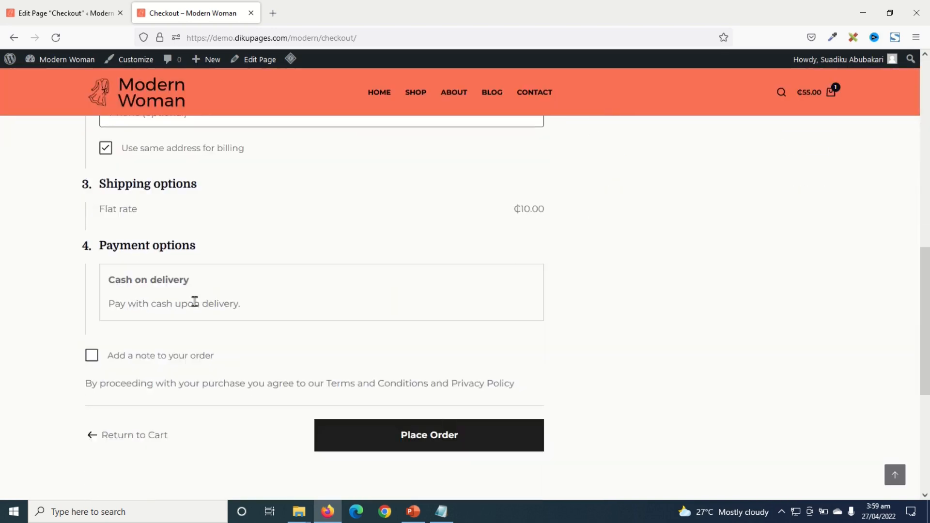
scroll("down", 3)
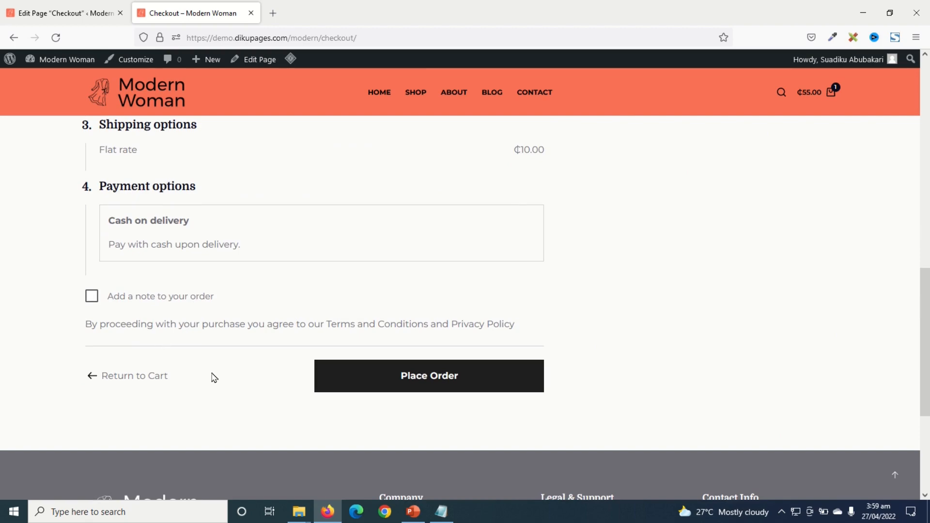
scroll("up", 3)
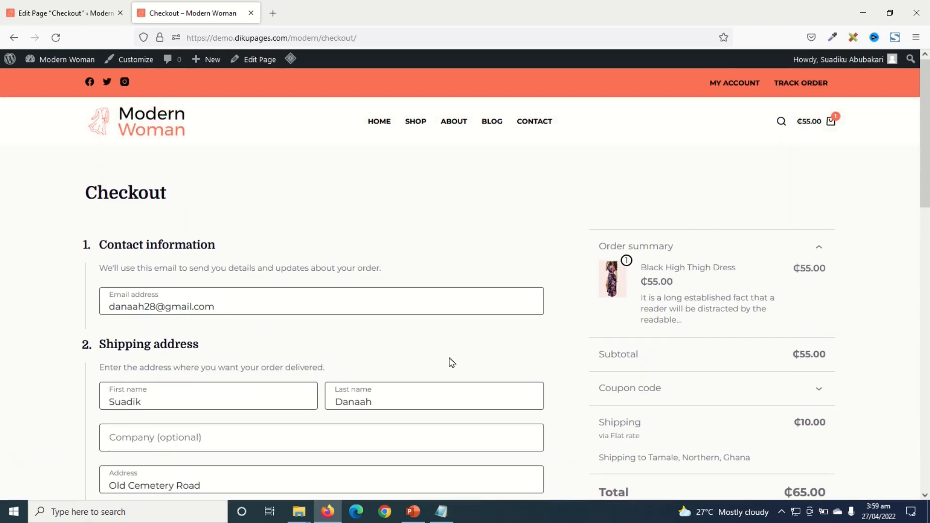
scroll("down", 3)
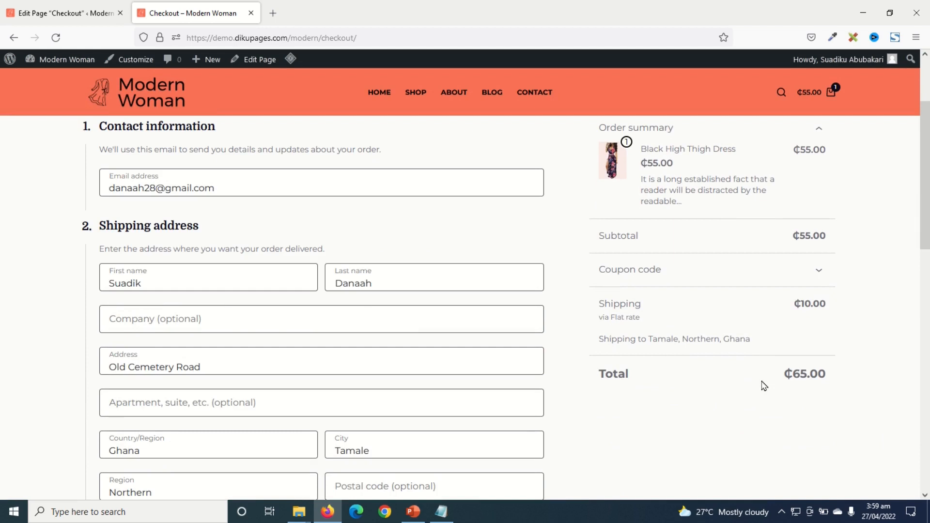
mouse_move(750, 450)
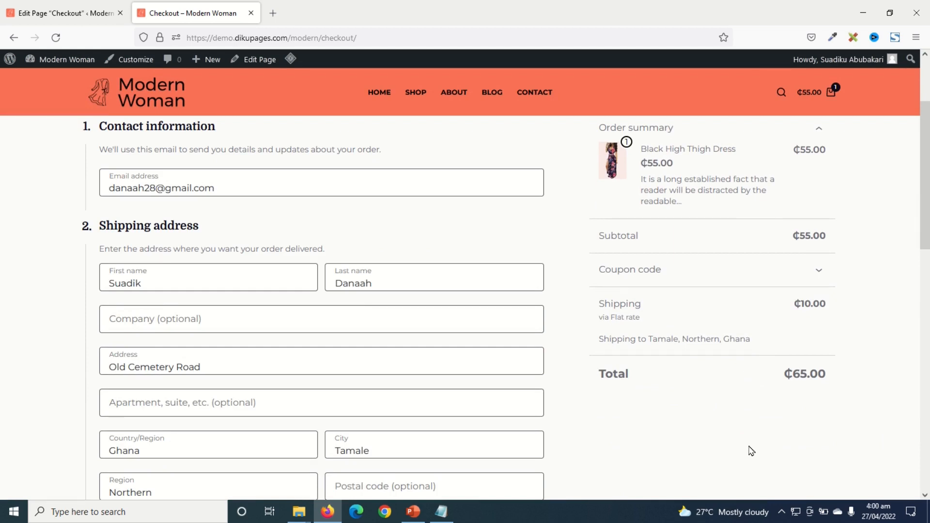
mouse_move(752, 452)
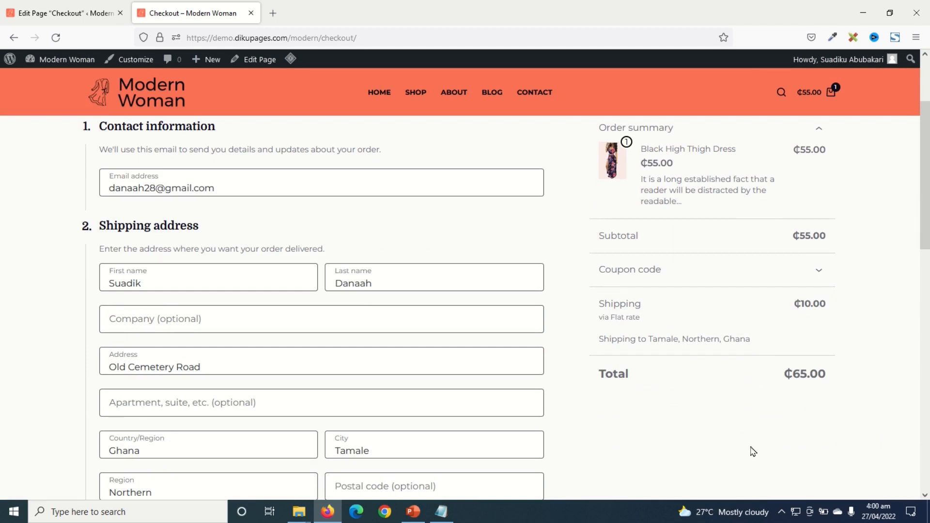
mouse_move(752, 449)
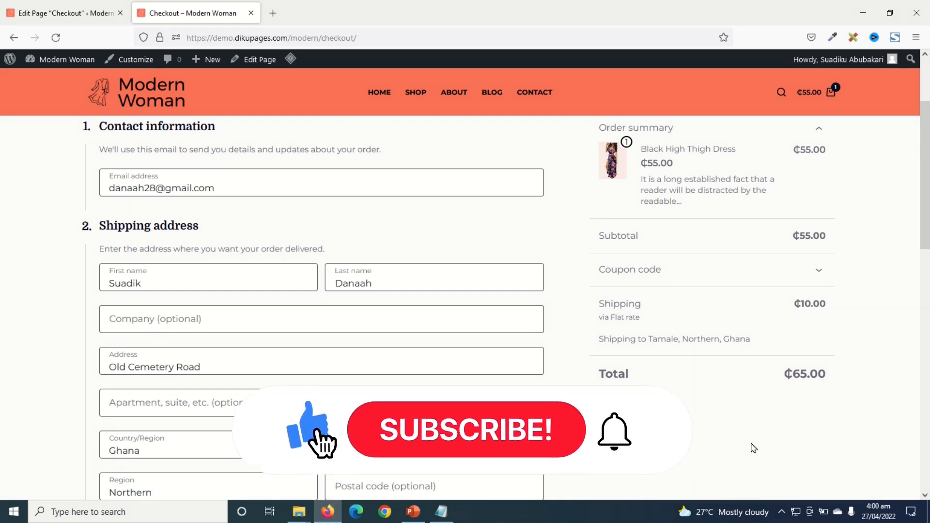
left_click(467, 430)
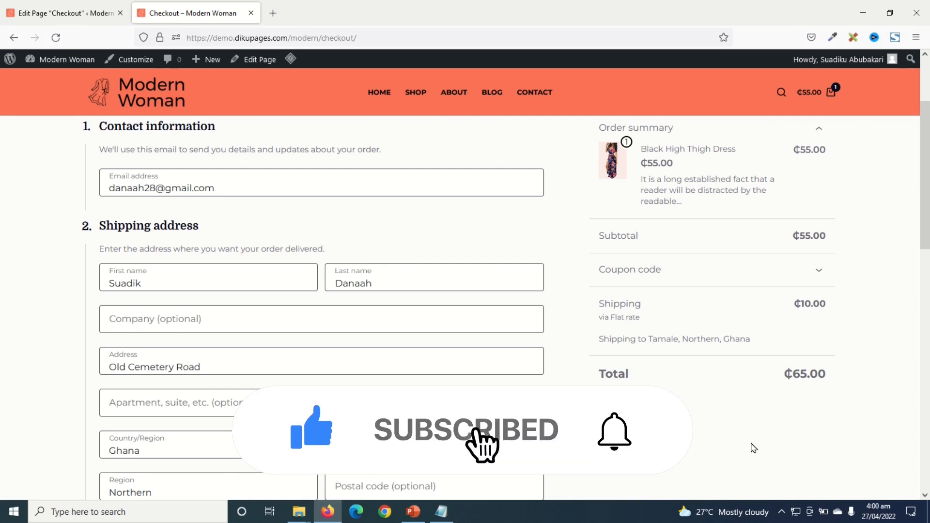